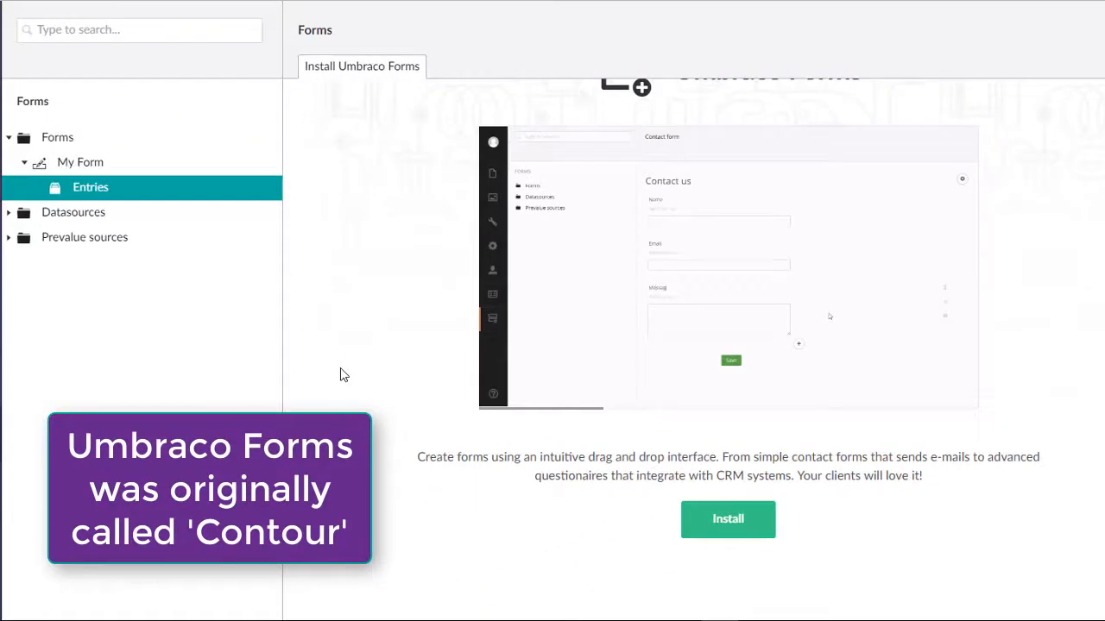
{"action": "mouse_move", "coordinate": [184, 248]}
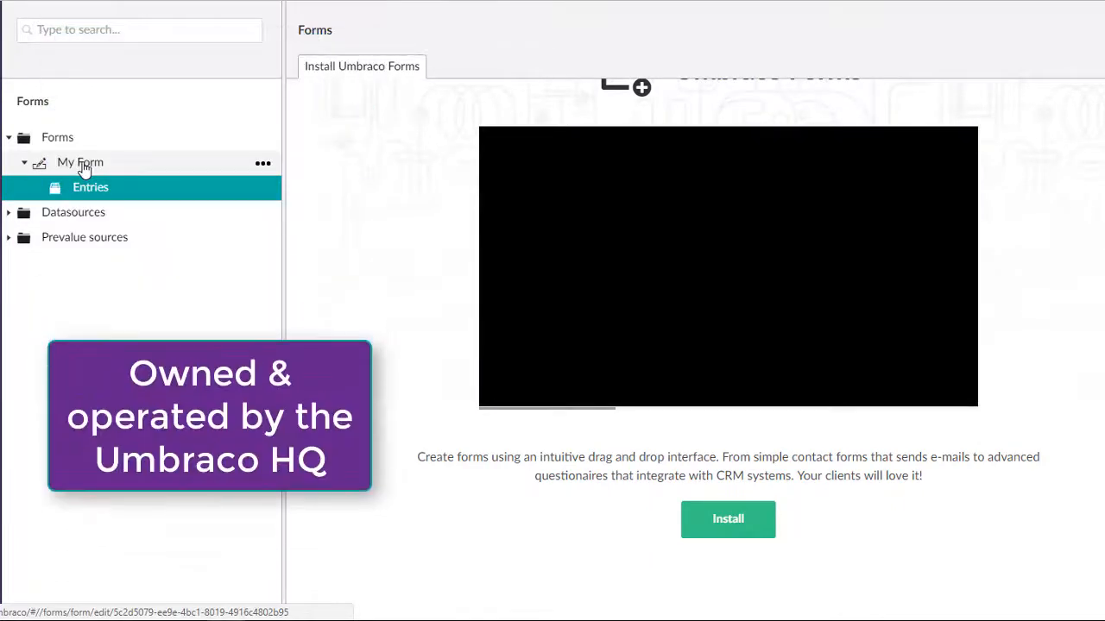
Step: Open My Form and begin a blank new question in its empty second group
{"action": "left_click", "coordinate": [79, 162]}
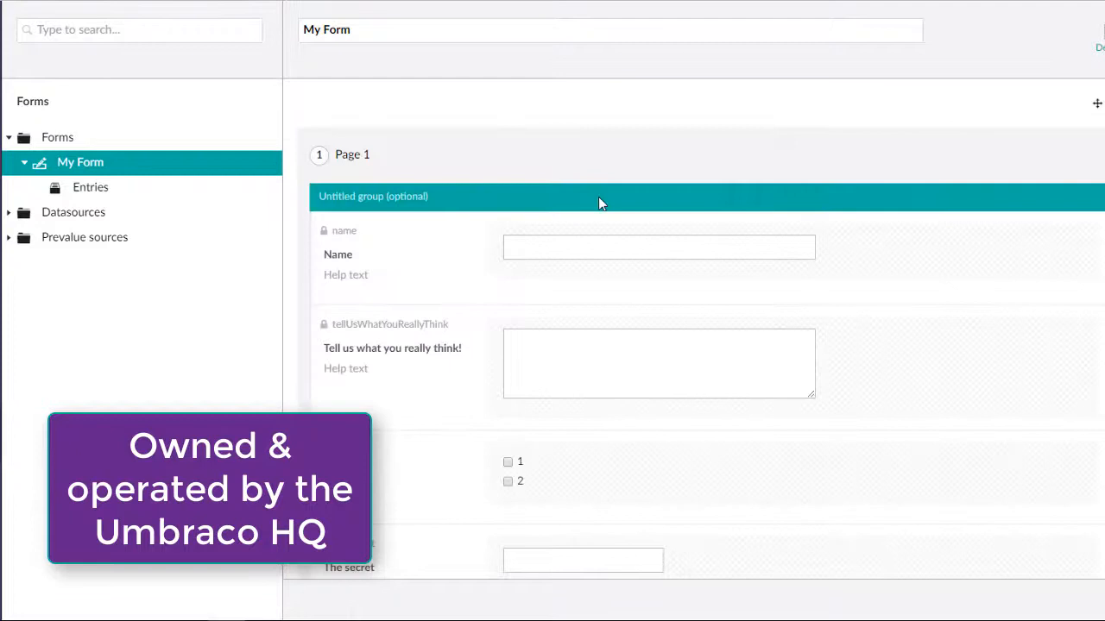
{"action": "scroll", "scroll_direction": "down", "scroll_amount": 3}
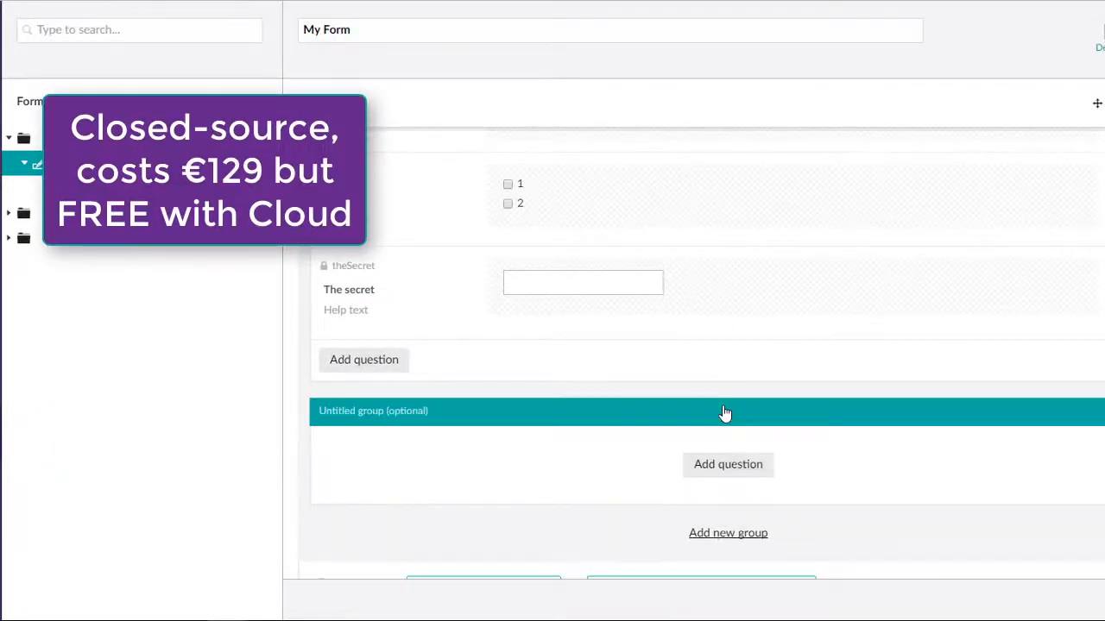
{"action": "left_click", "coordinate": [727, 464]}
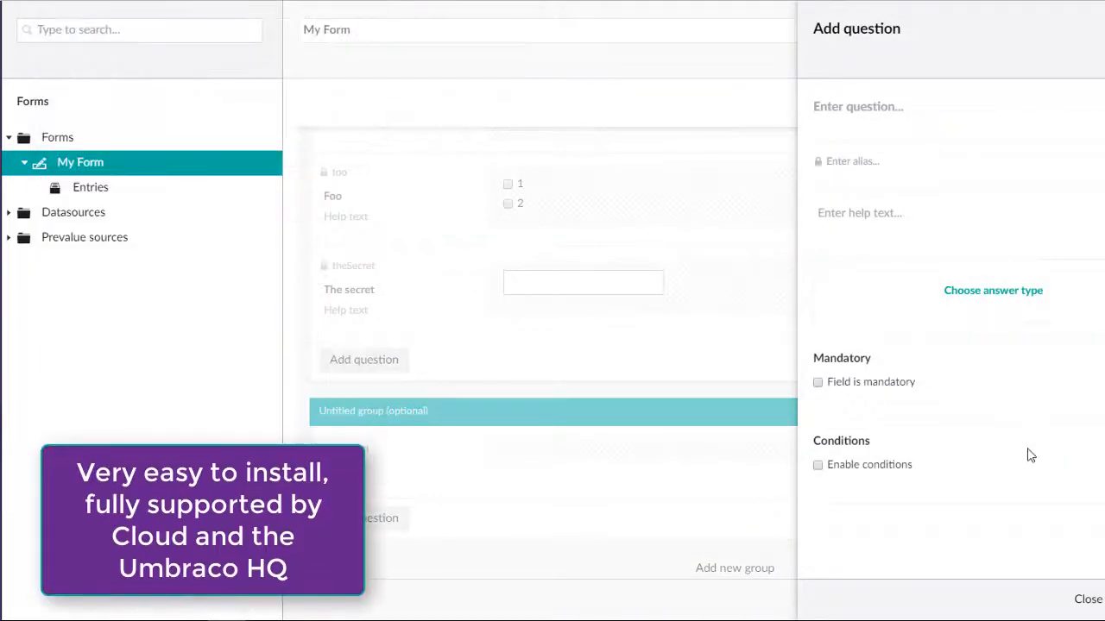
Step: Make the new question a Short answer, then view My Form's styling and validation settings
{"action": "left_click", "coordinate": [992, 290]}
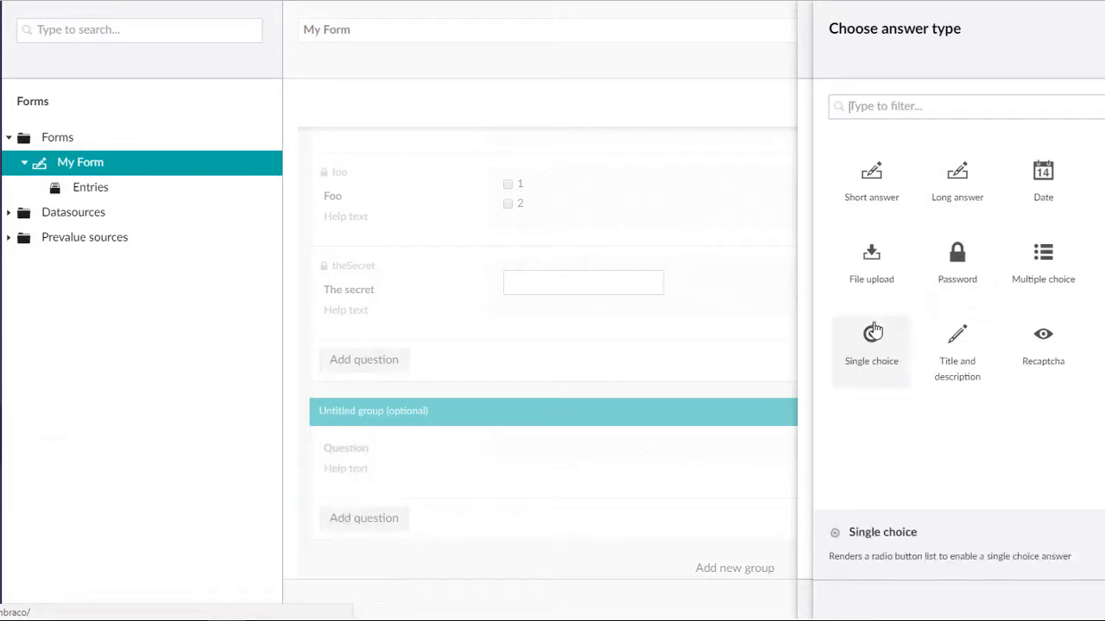
{"action": "left_click", "coordinate": [871, 181]}
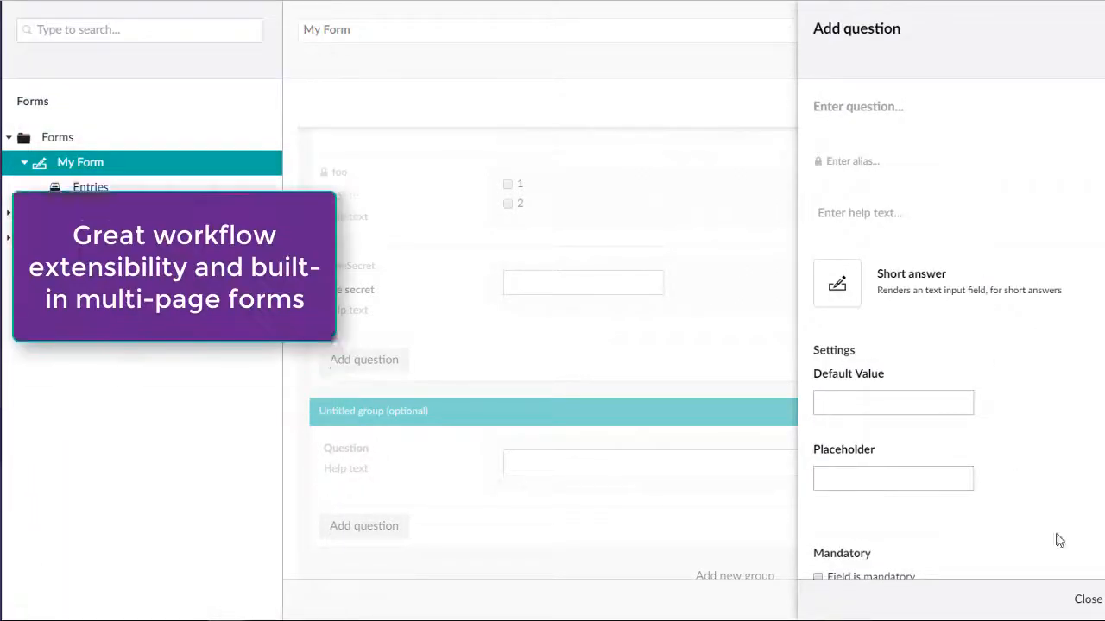
{"action": "left_click", "coordinate": [1086, 599]}
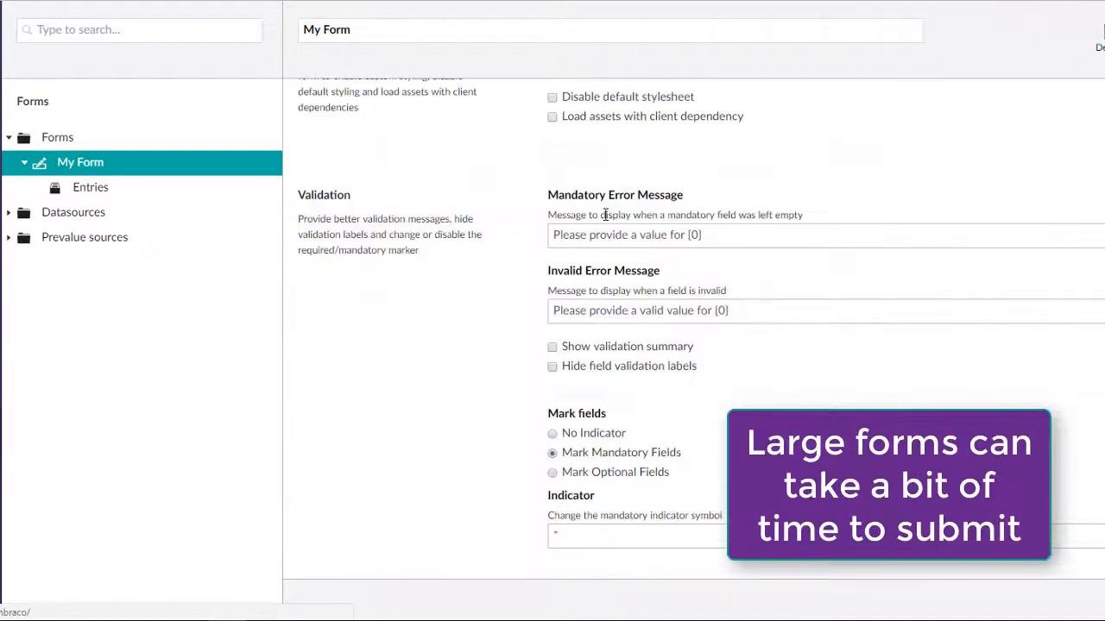
Step: Scroll through My Form's settings to the styling options and default stylesheet
{"action": "scroll", "scroll_direction": "down", "scroll_amount": 3}
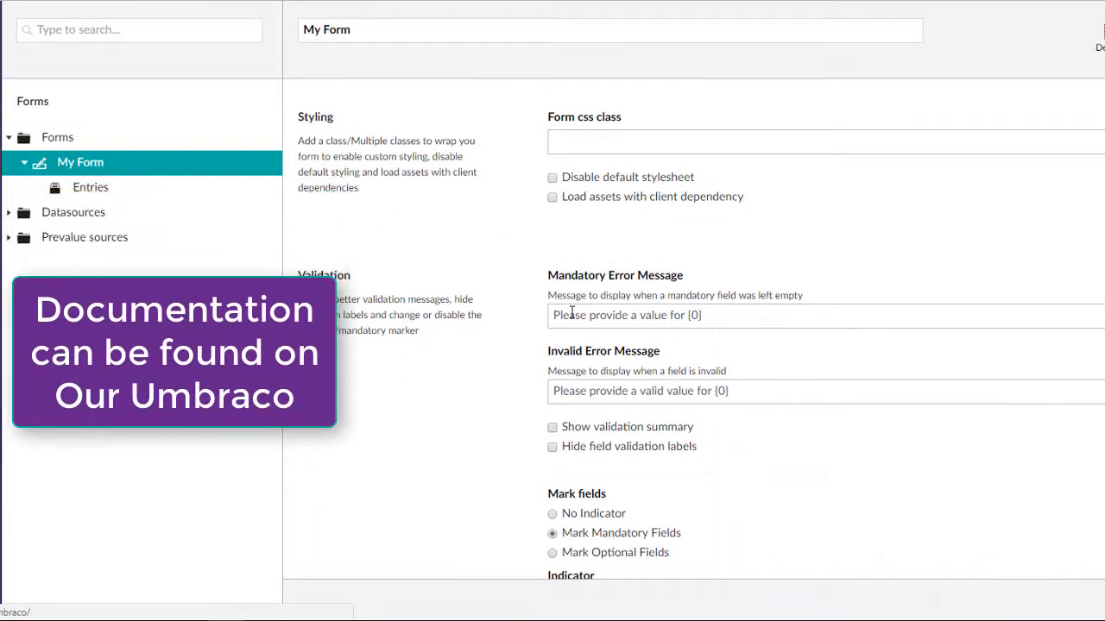
{"action": "mouse_move", "coordinate": [662, 263]}
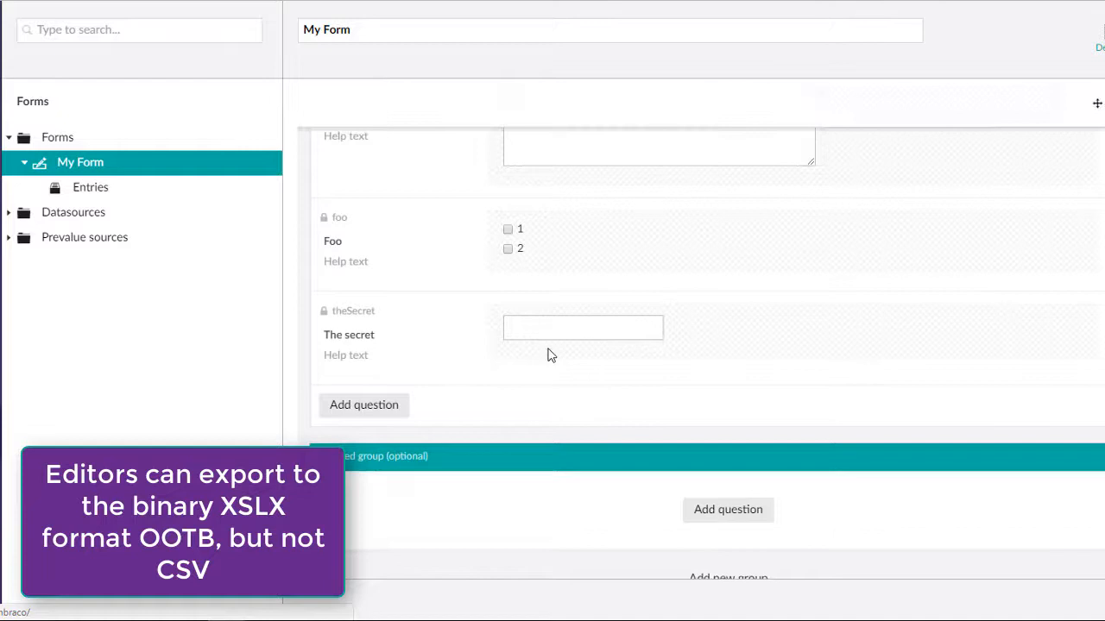
{"action": "scroll", "scroll_direction": "down", "scroll_amount": 3}
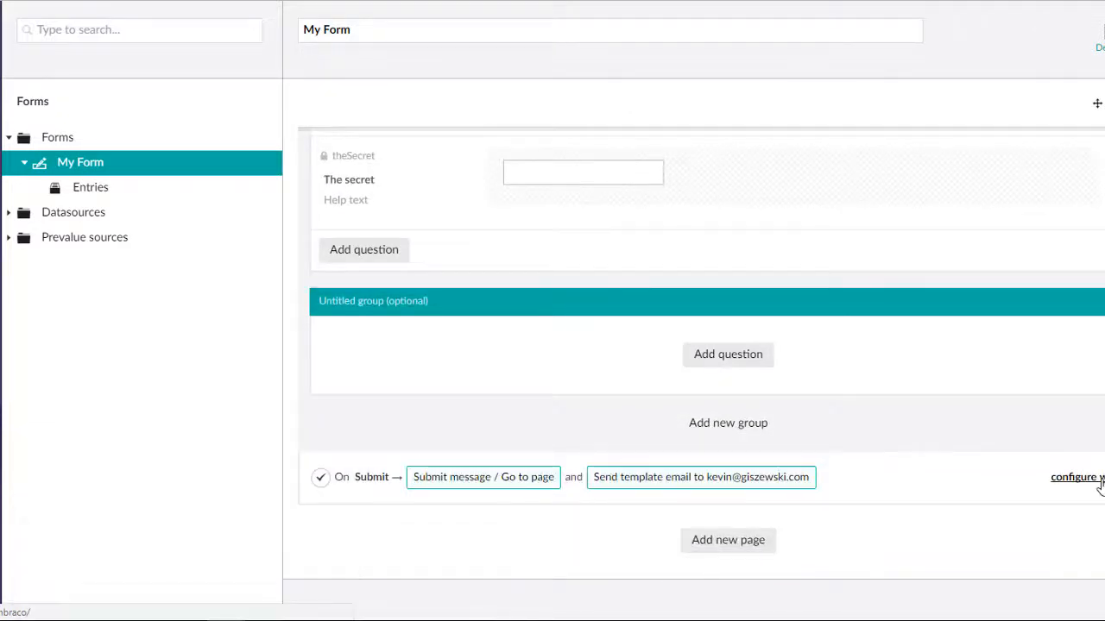
{"action": "left_click", "coordinate": [1075, 477]}
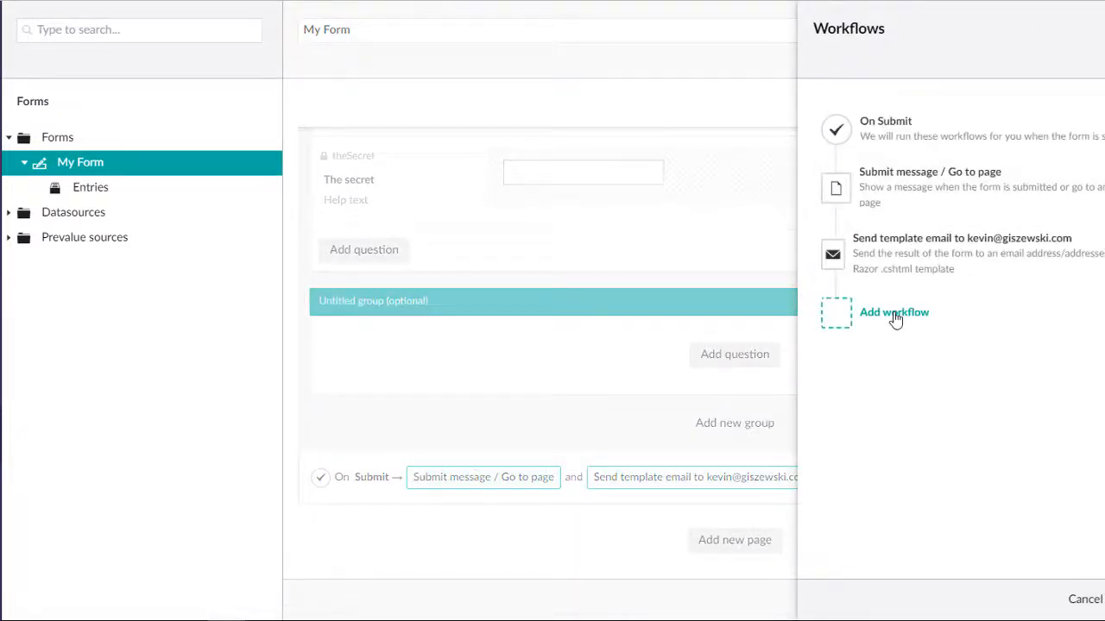
{"action": "left_click", "coordinate": [893, 311]}
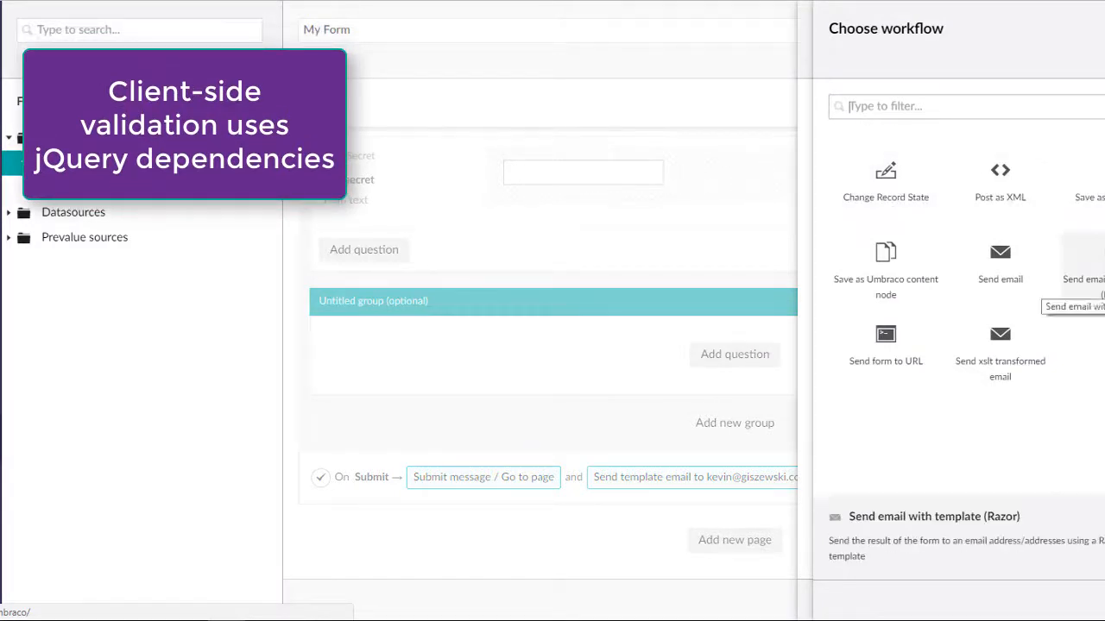
{"action": "mouse_move", "coordinate": [885, 263]}
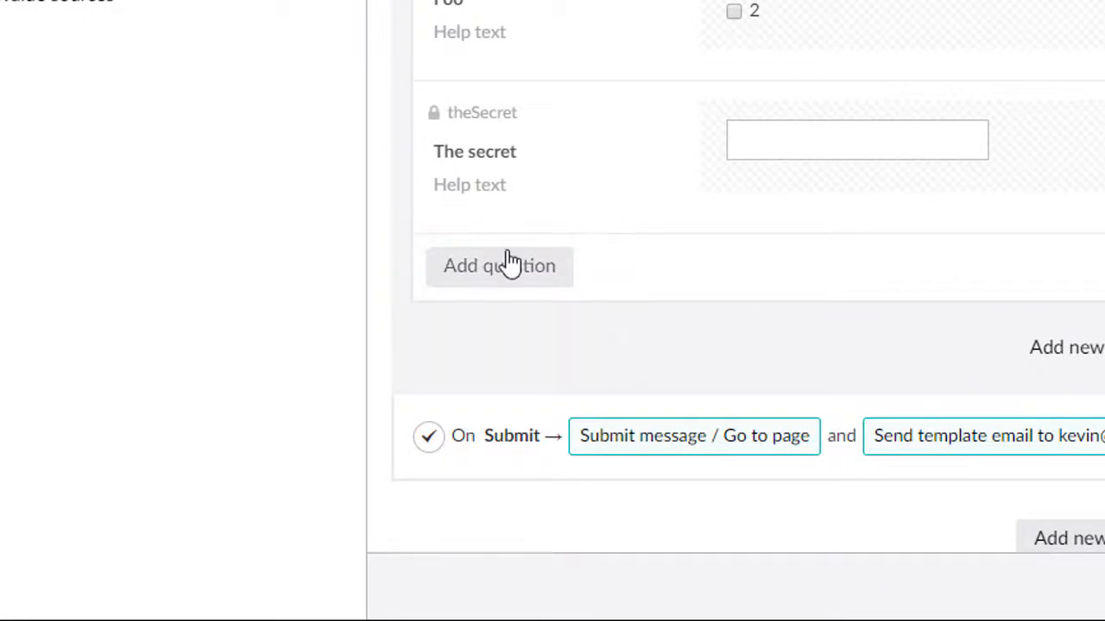
Step: Open the Entries list under My Form to see its submissions
{"action": "left_click", "coordinate": [498, 265]}
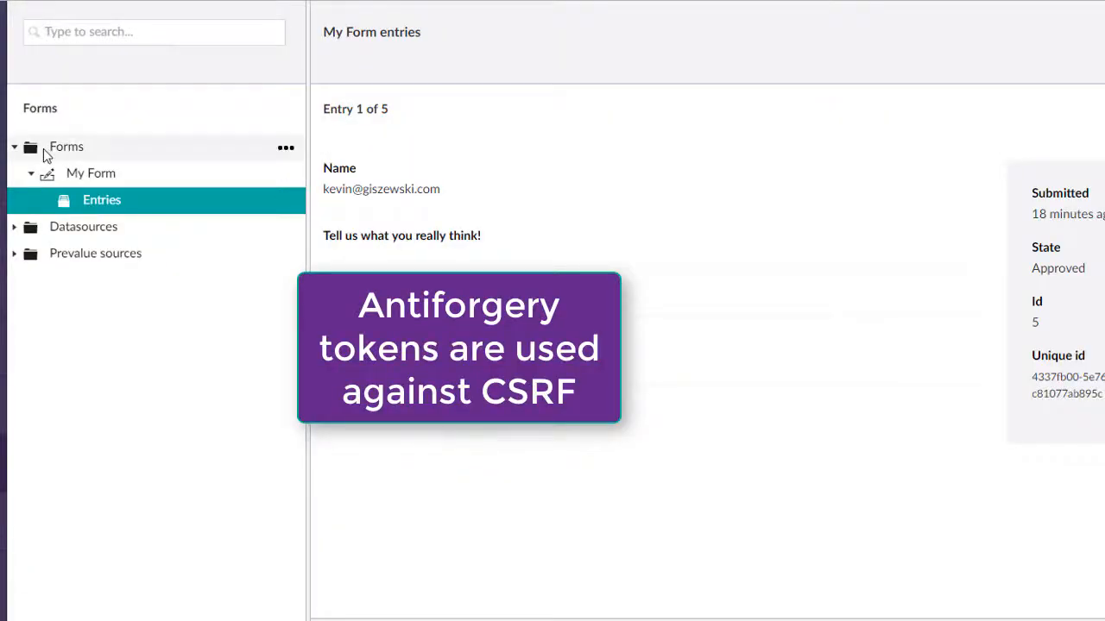
{"action": "mouse_move", "coordinate": [102, 199]}
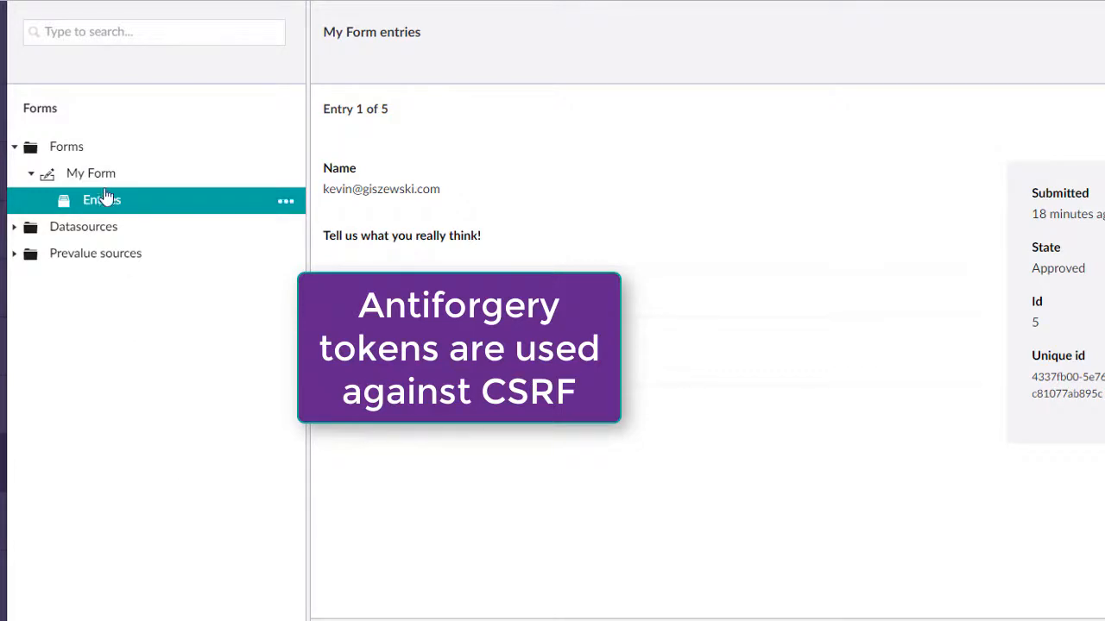
{"action": "left_click", "coordinate": [90, 173]}
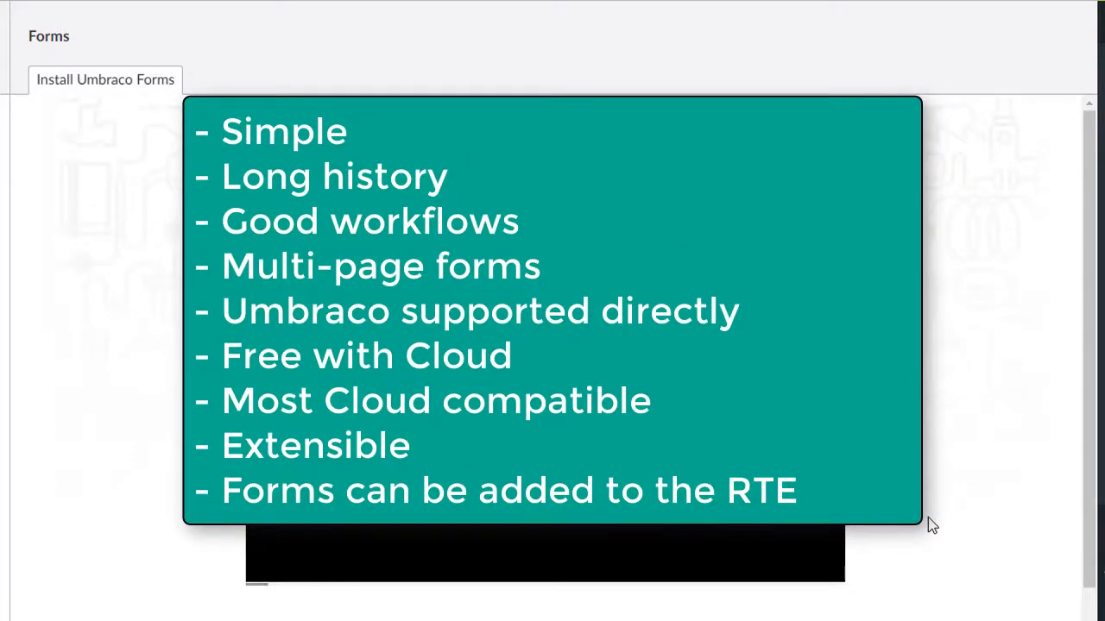
{"action": "mouse_move", "coordinate": [1033, 373]}
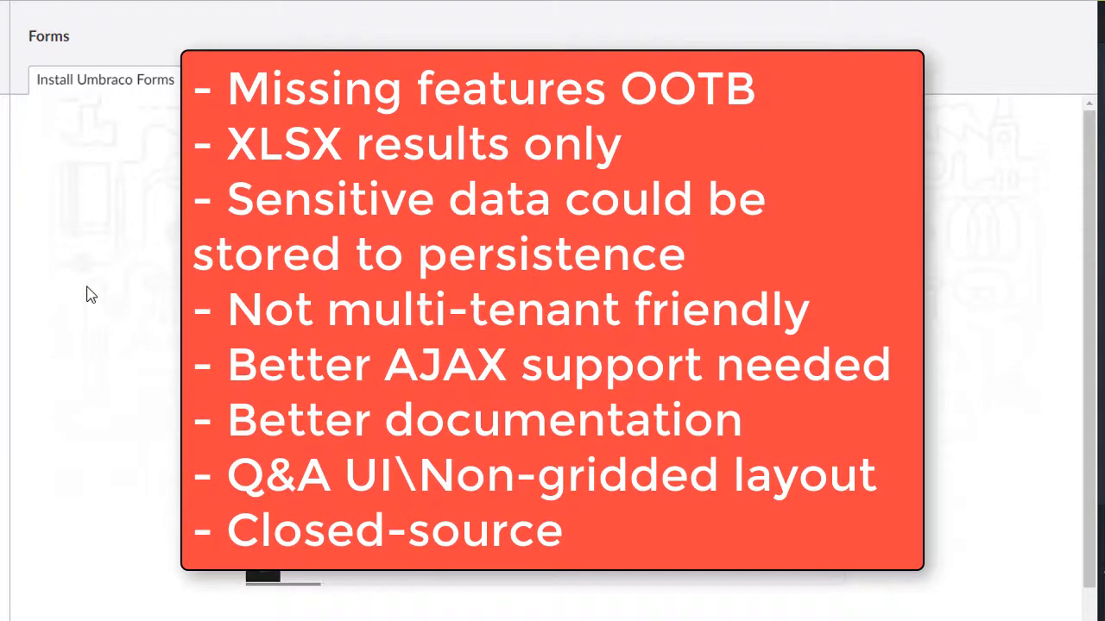
{"action": "mouse_move", "coordinate": [932, 228]}
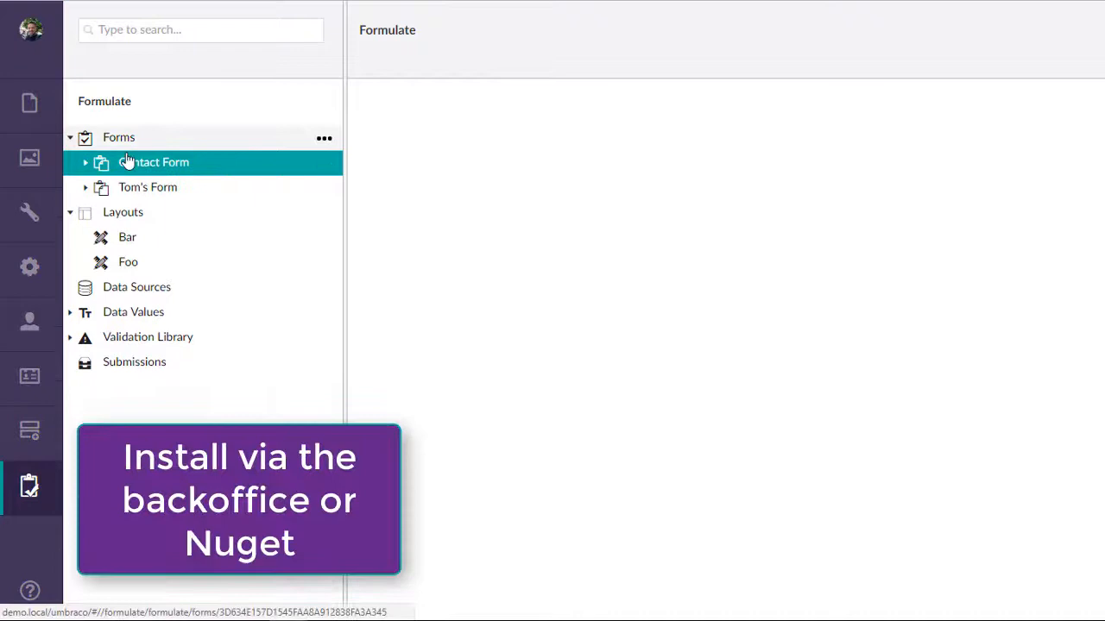
Step: Open Formulate's Contact Form field editor and bring up its options menu
{"action": "left_click", "coordinate": [154, 162]}
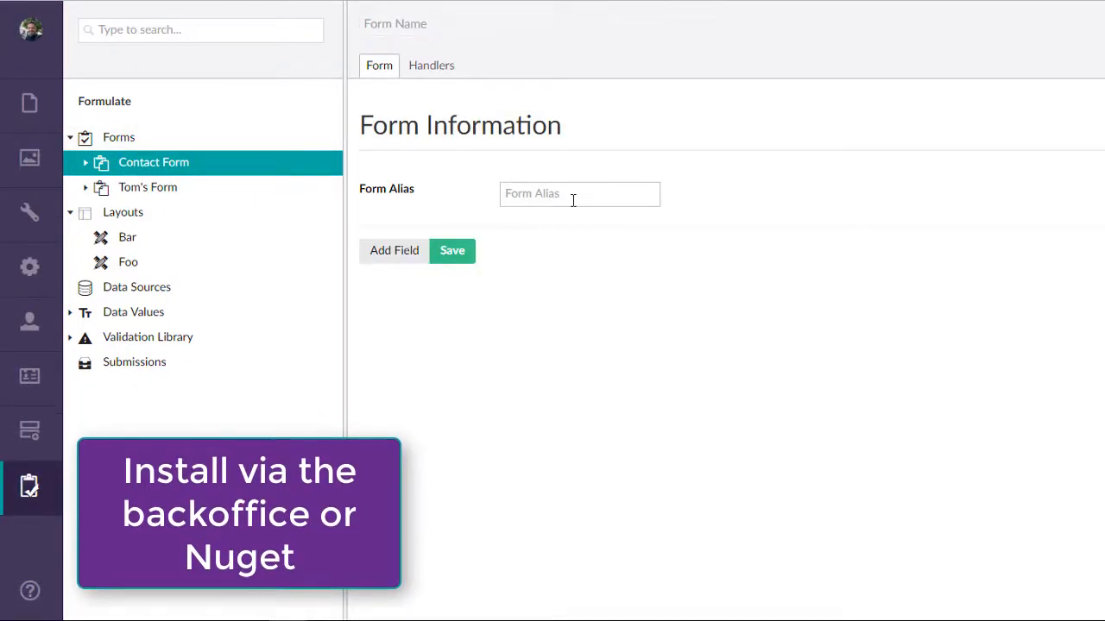
{"action": "left_click", "coordinate": [394, 251]}
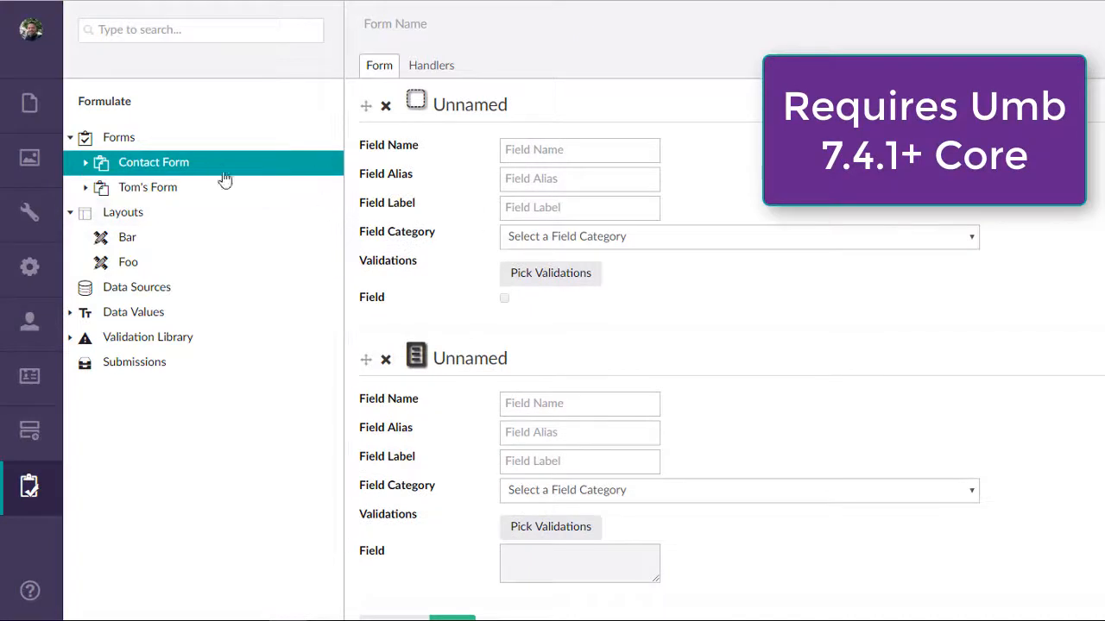
{"action": "left_click", "coordinate": [84, 162]}
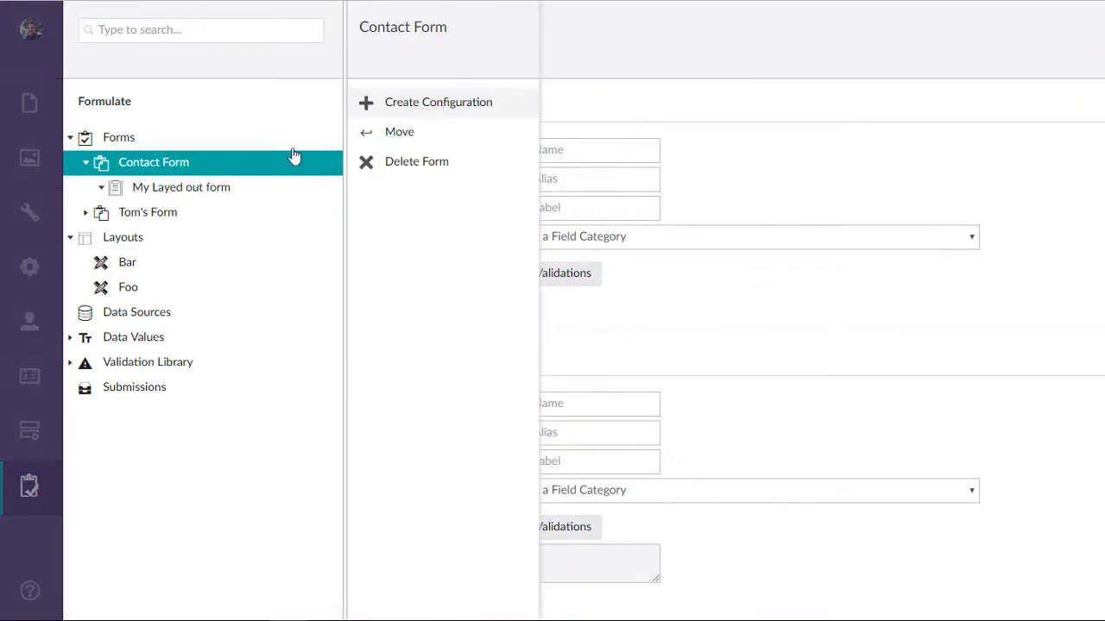
Step: Create a configuration, discarding unsaved changes, and pick My Layed out form under Contact Form
{"action": "left_click", "coordinate": [154, 163]}
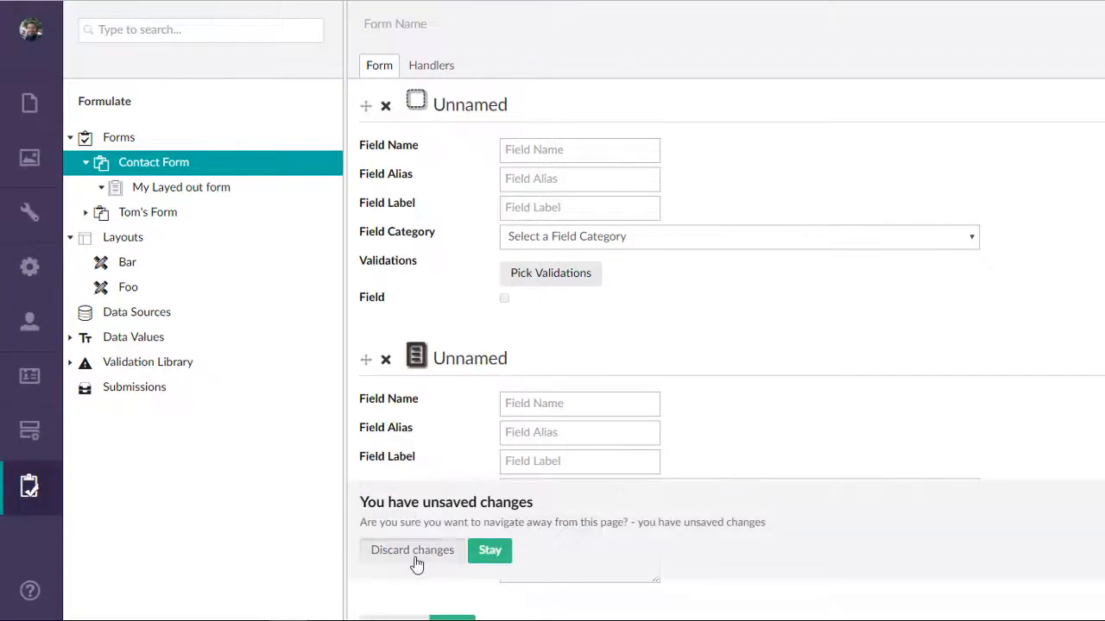
{"action": "left_click", "coordinate": [412, 549]}
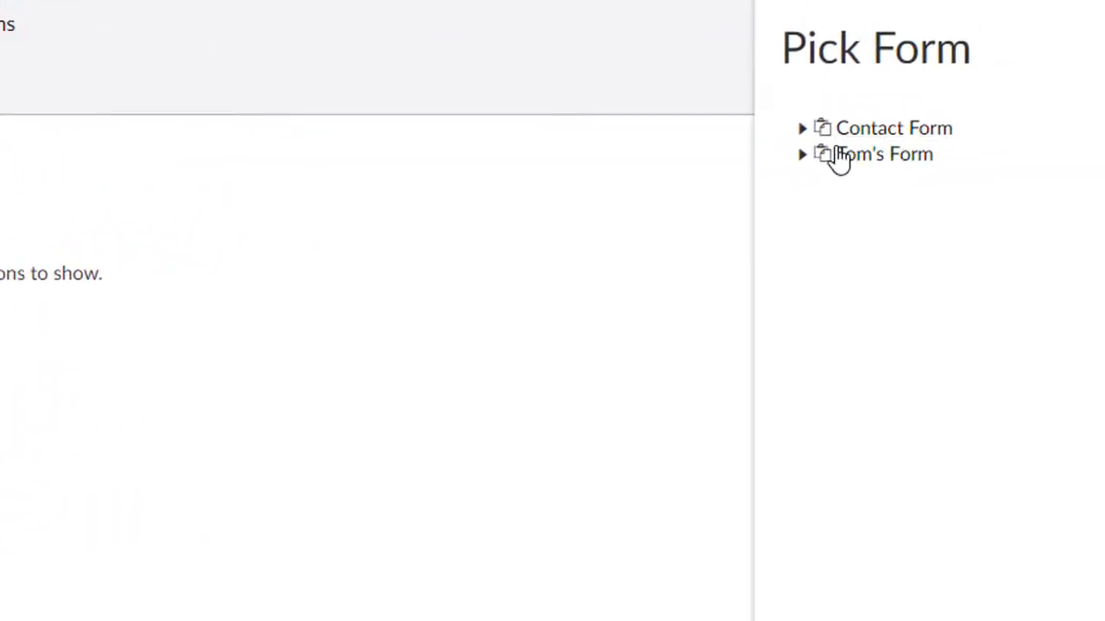
{"action": "left_click", "coordinate": [802, 128]}
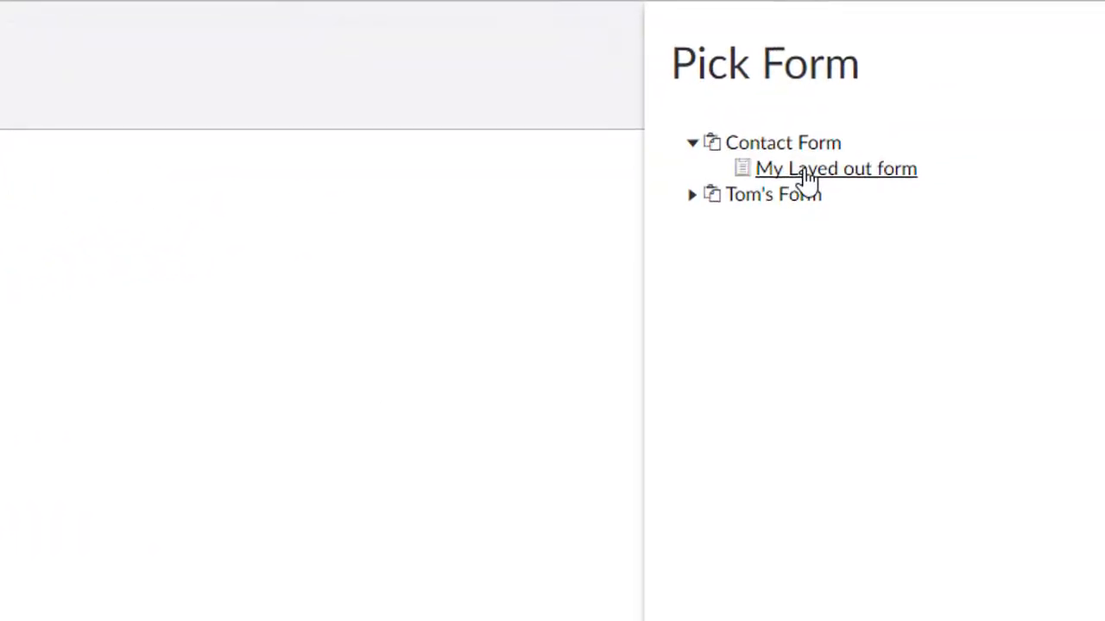
{"action": "left_click", "coordinate": [835, 169]}
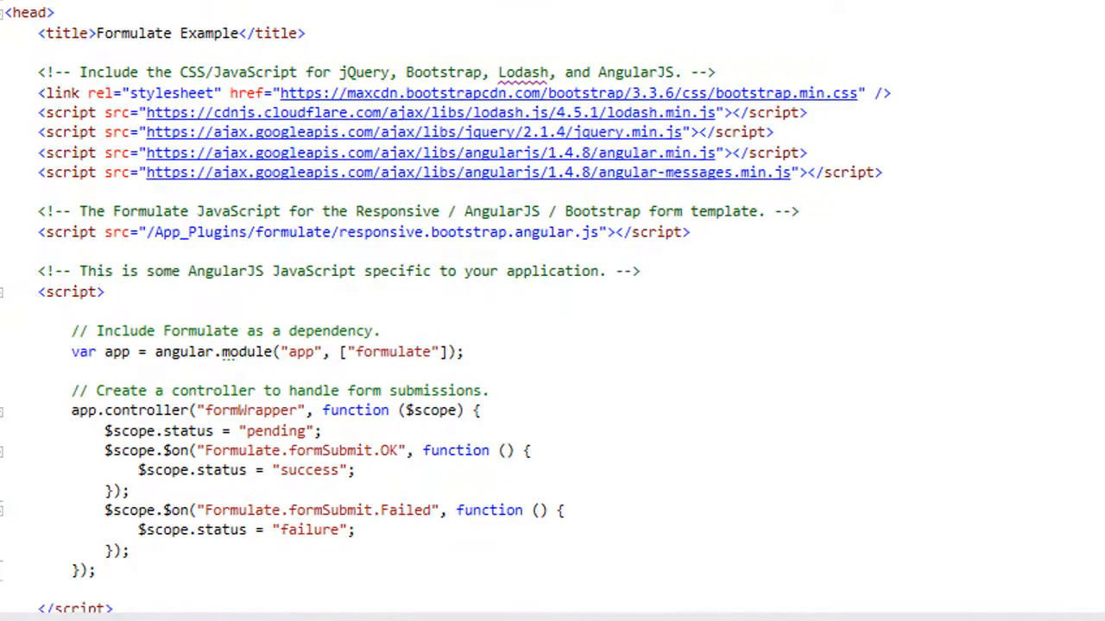
Step: Scroll through the Formulate example page's head with script includes and AngularJS setup
{"action": "scroll", "scroll_direction": "down", "scroll_amount": 3}
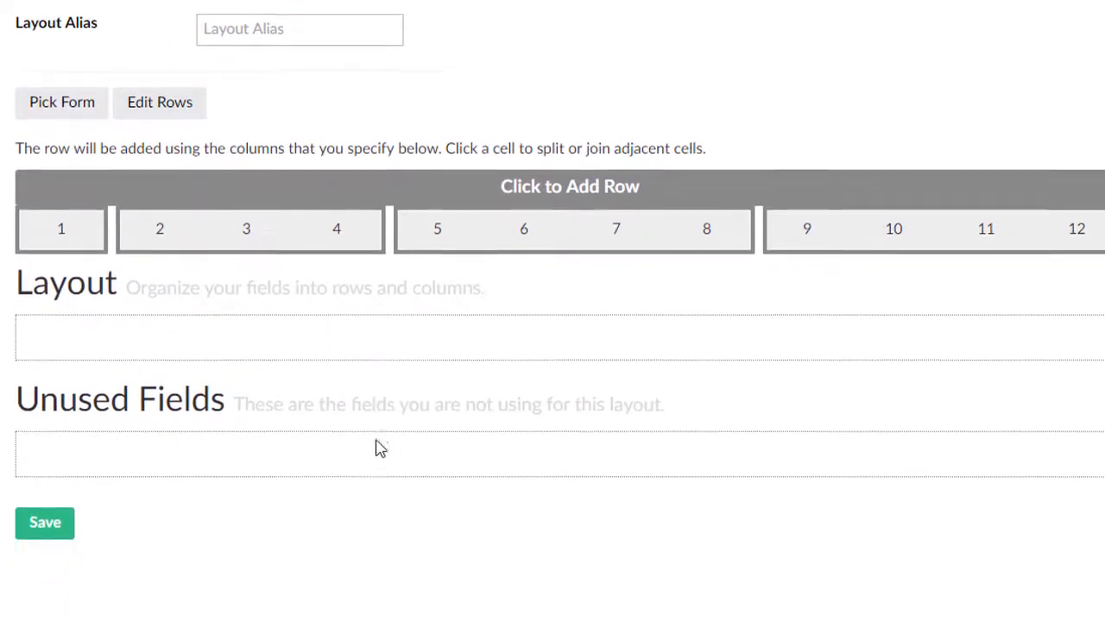
Step: Open a Formulate layout showing its Edit Rows grid and Unused Fields area
{"action": "left_click", "coordinate": [106, 311]}
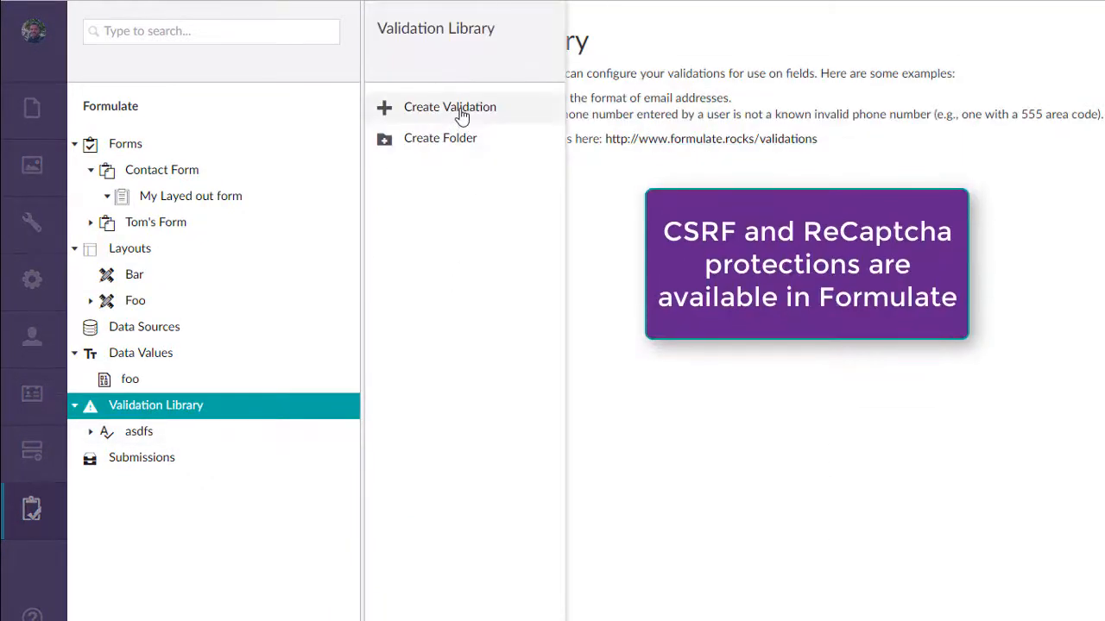
Step: Start a new validation, browse its available types, then close back to the Validation Library
{"action": "left_click", "coordinate": [450, 106]}
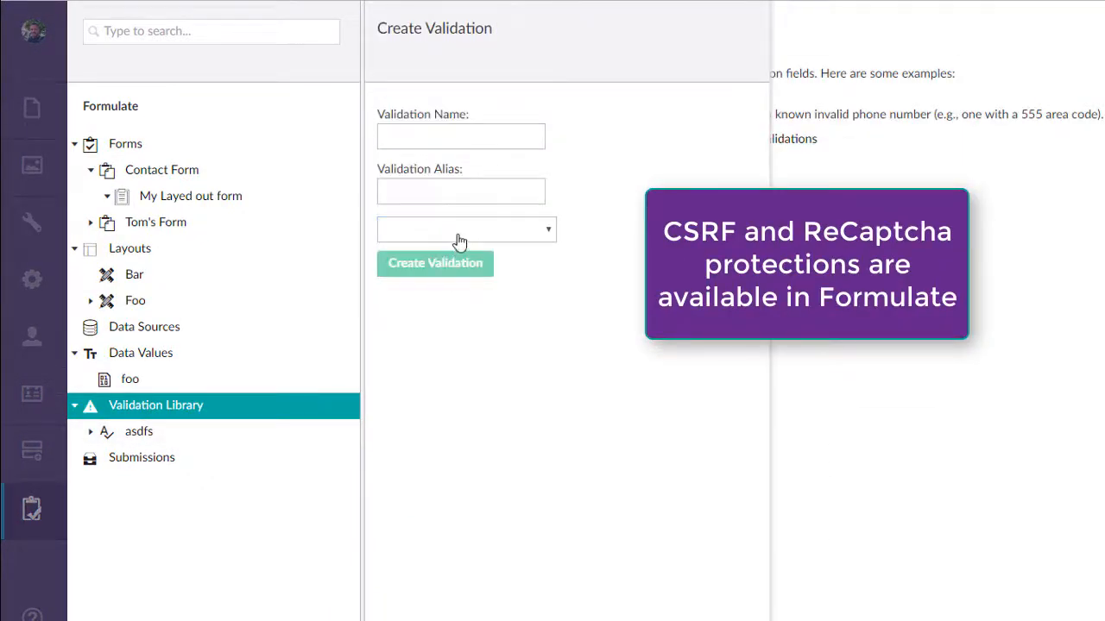
{"action": "left_click", "coordinate": [466, 229]}
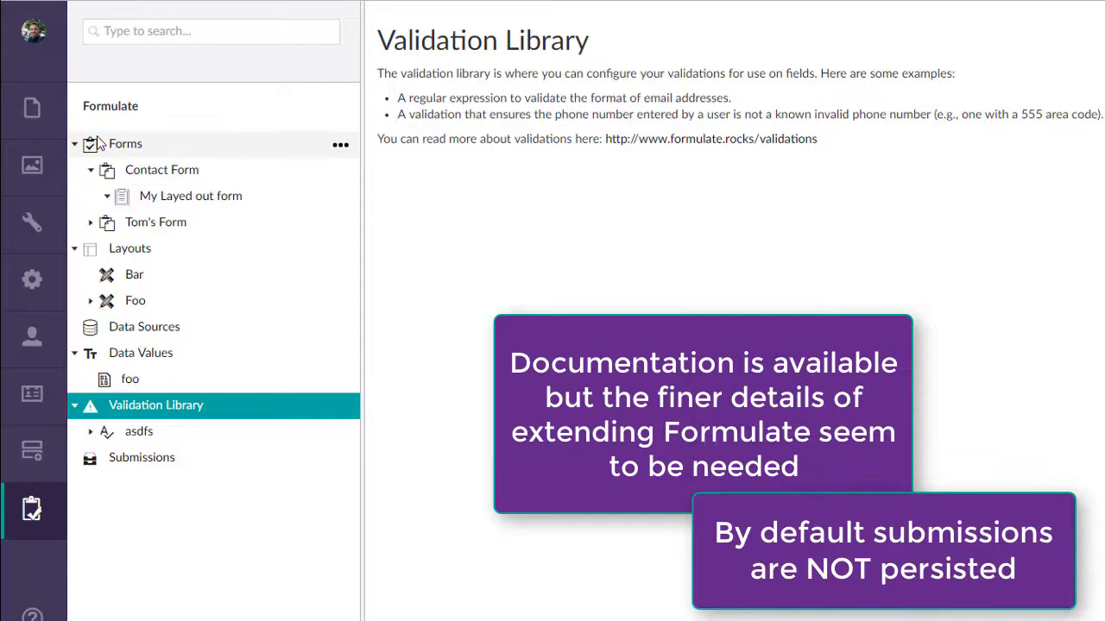
{"action": "left_click", "coordinate": [32, 110]}
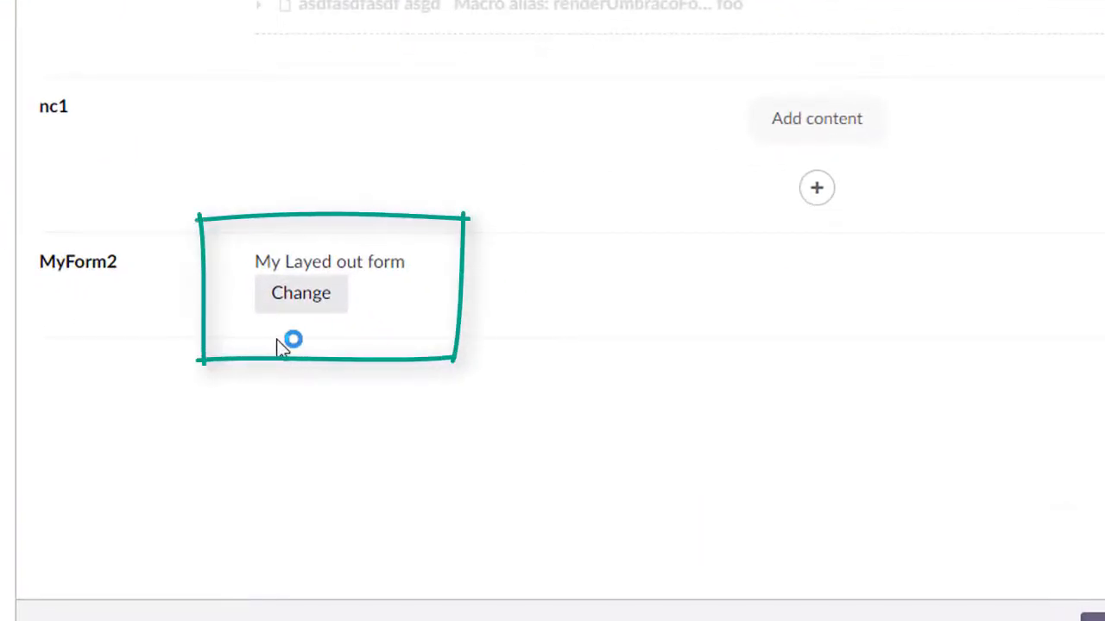
Step: Open the content page whose MyForm2 picker holds My Layed out form
{"action": "left_click", "coordinate": [300, 293]}
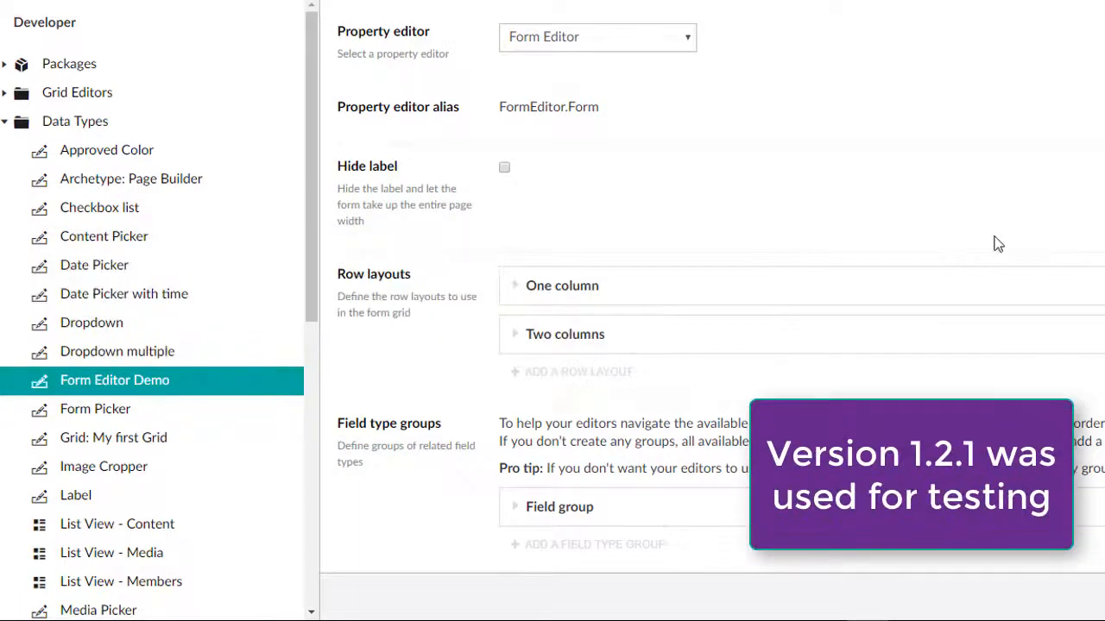
Step: Scroll through the Form Editor Demo data type's settings
{"action": "scroll", "scroll_direction": "down", "scroll_amount": 3}
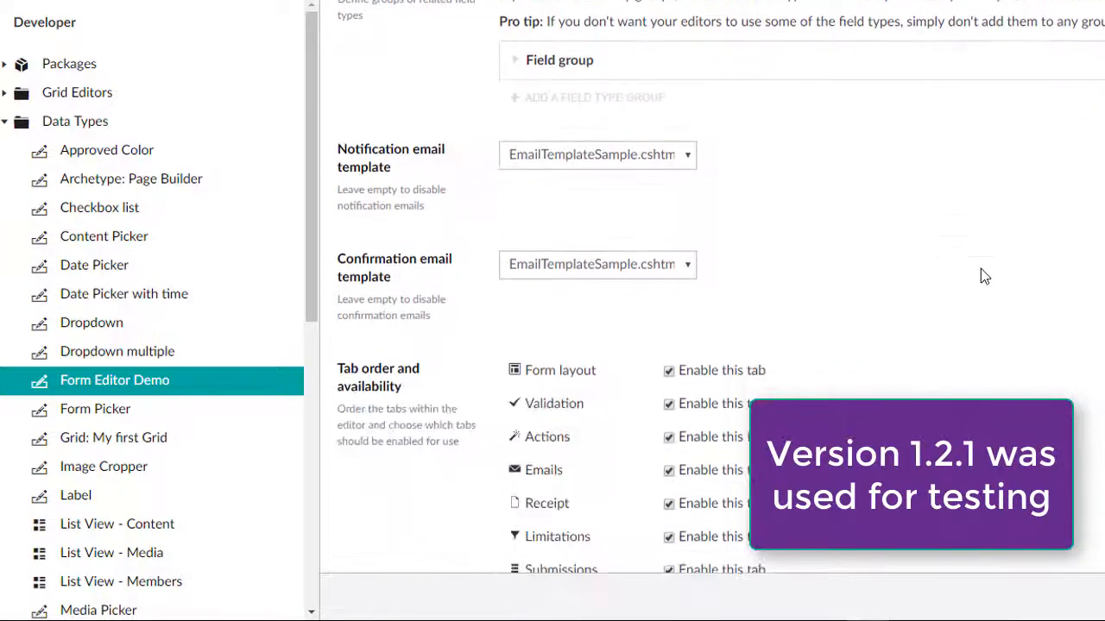
{"action": "scroll", "scroll_direction": "down", "scroll_amount": 3}
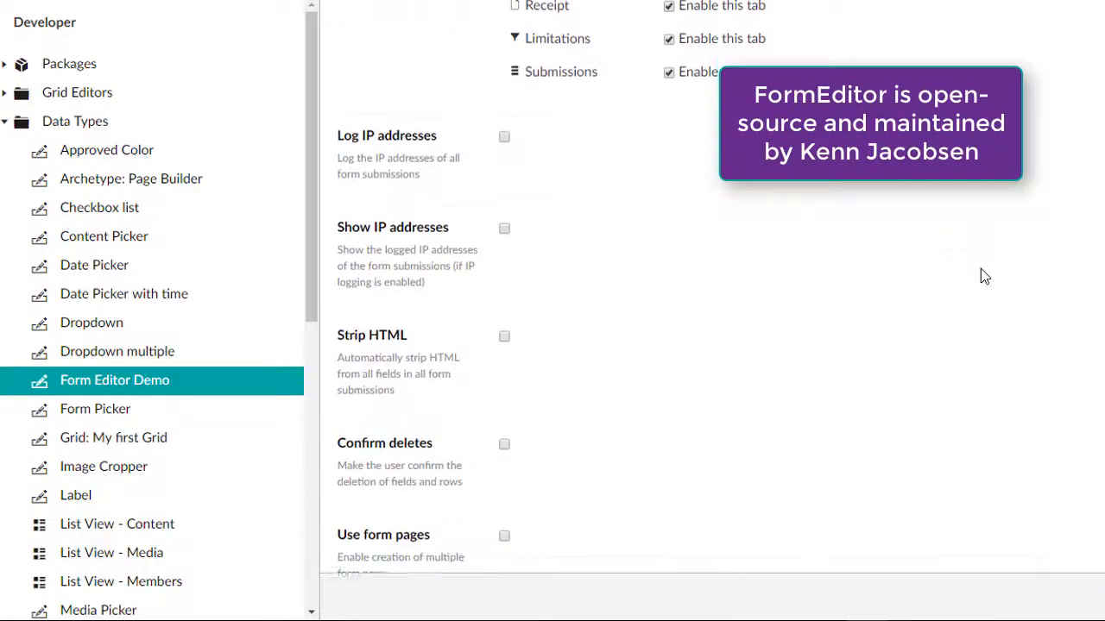
{"action": "scroll", "scroll_direction": "down", "scroll_amount": 3}
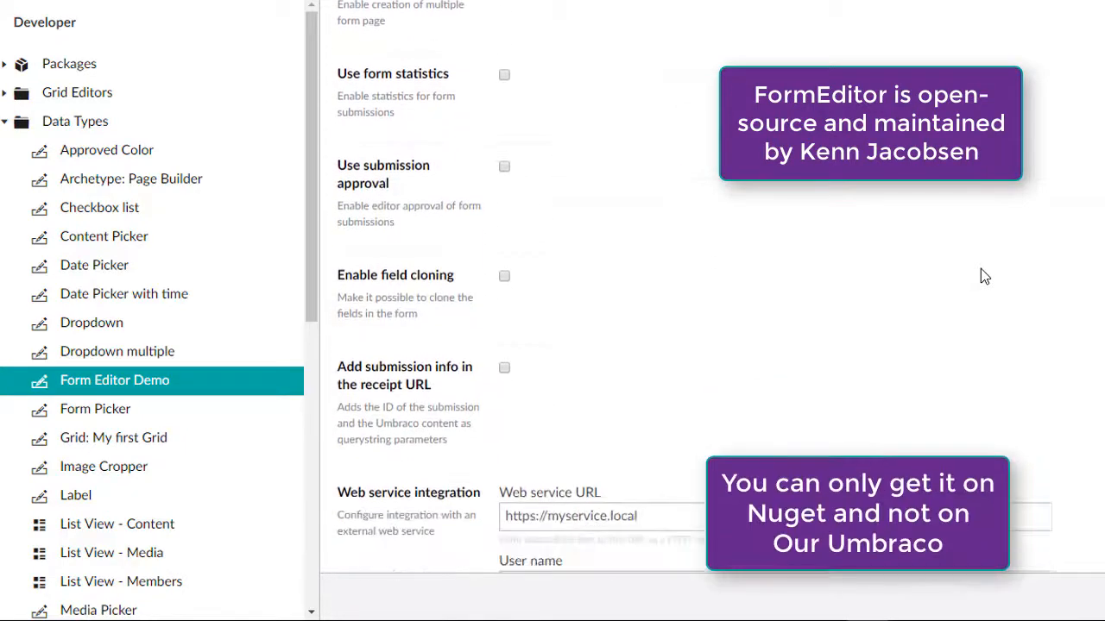
{"action": "scroll", "scroll_direction": "down", "scroll_amount": 3}
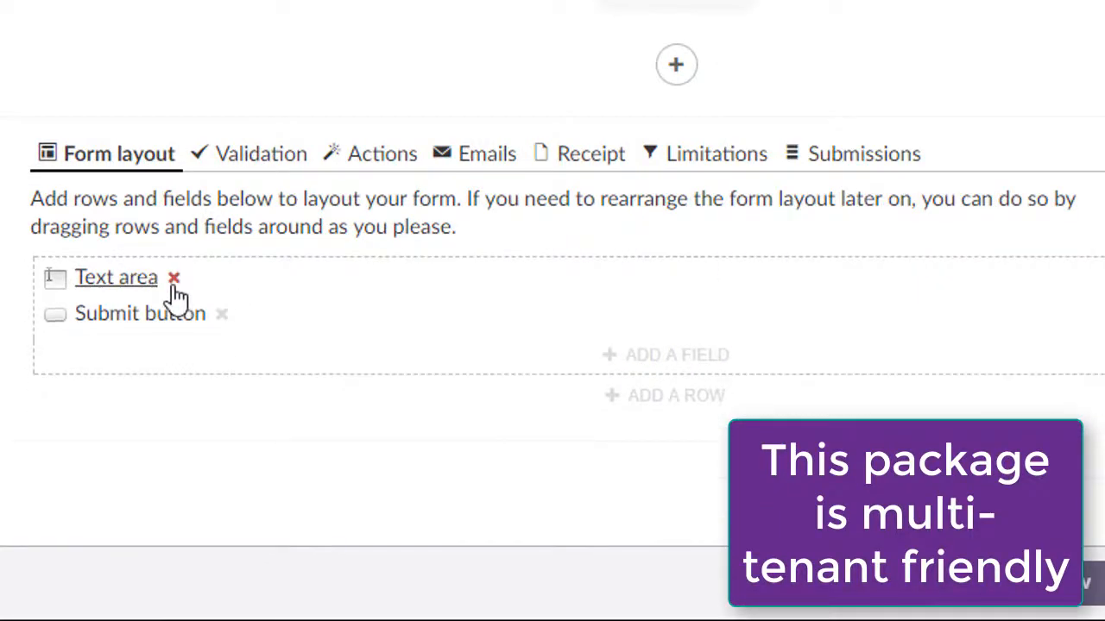
Step: Replace the text area with Text box and Text area fields, then save and publish MyForm3
{"action": "left_click", "coordinate": [175, 277]}
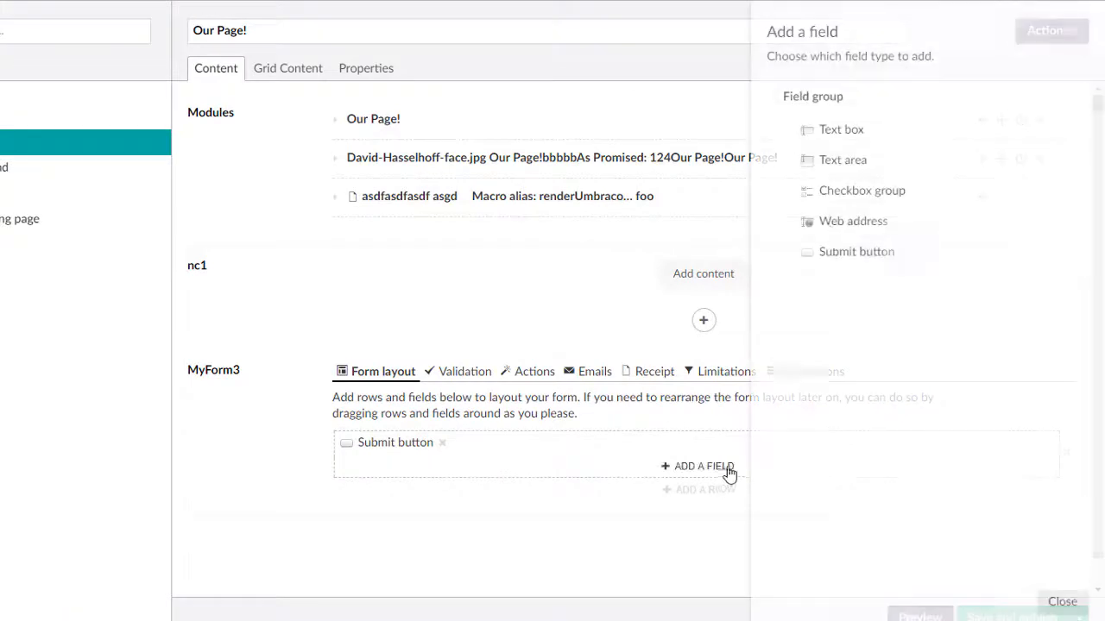
{"action": "left_click", "coordinate": [840, 129]}
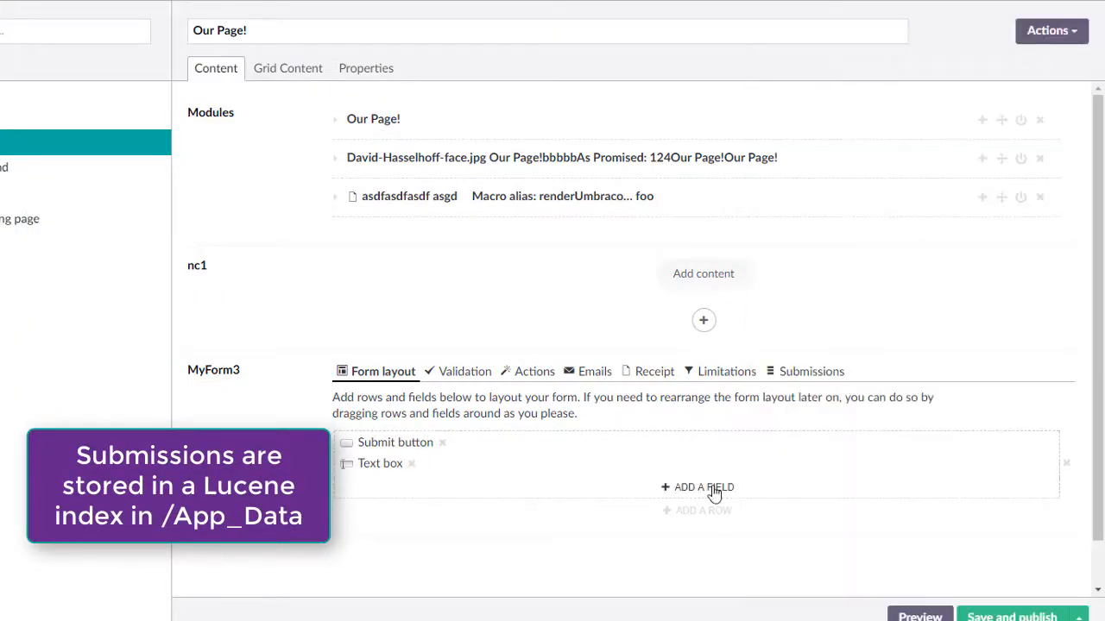
{"action": "left_click", "coordinate": [703, 487]}
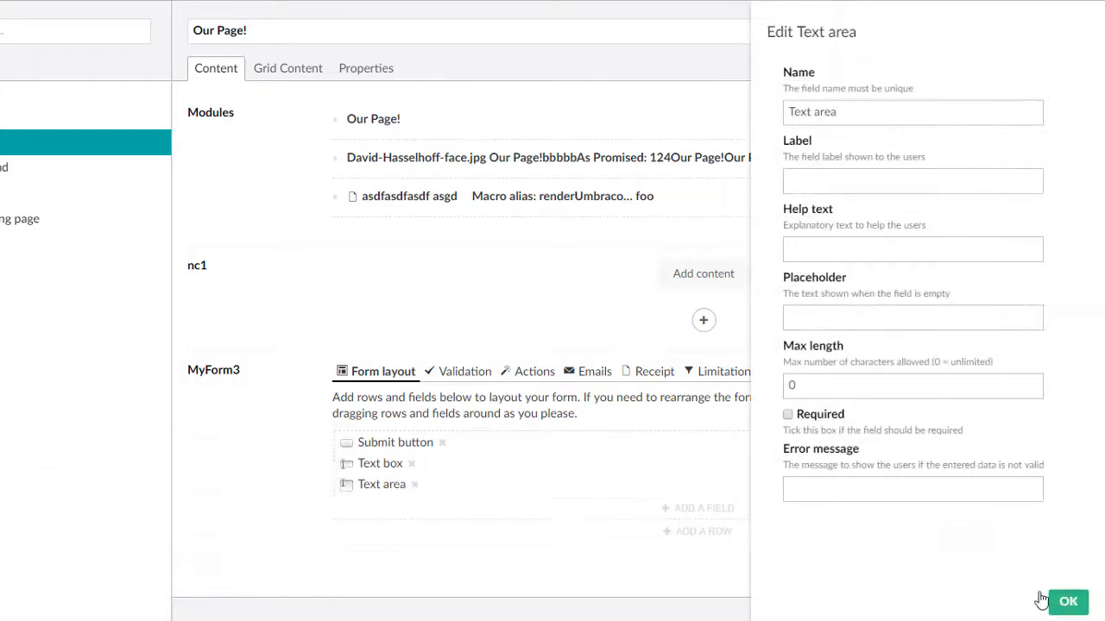
{"action": "left_click", "coordinate": [1067, 602]}
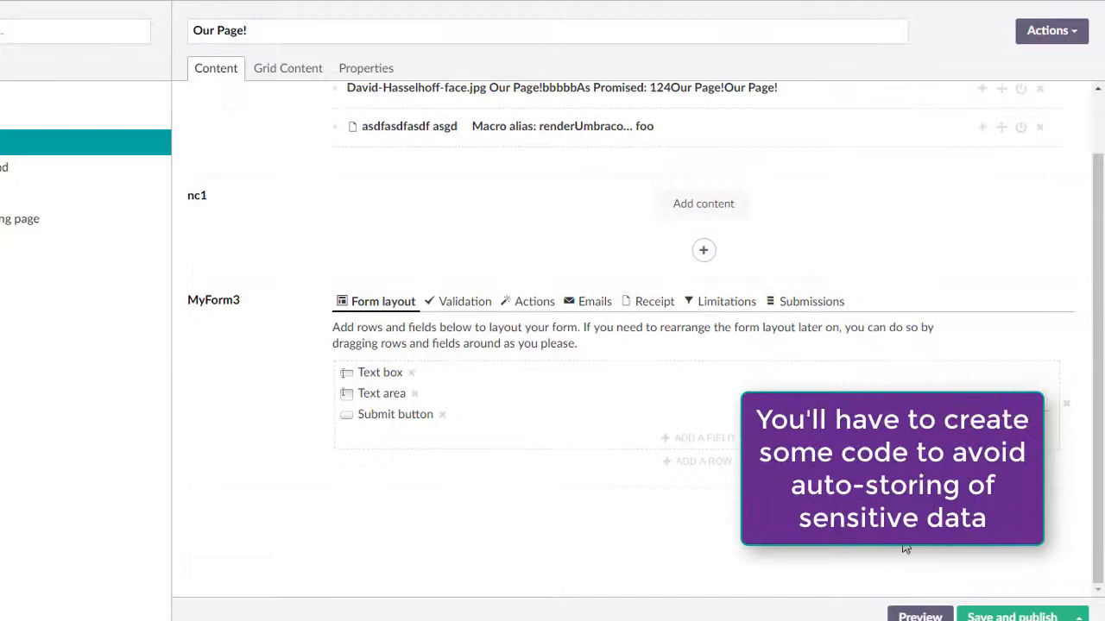
{"action": "left_click", "coordinate": [1011, 616]}
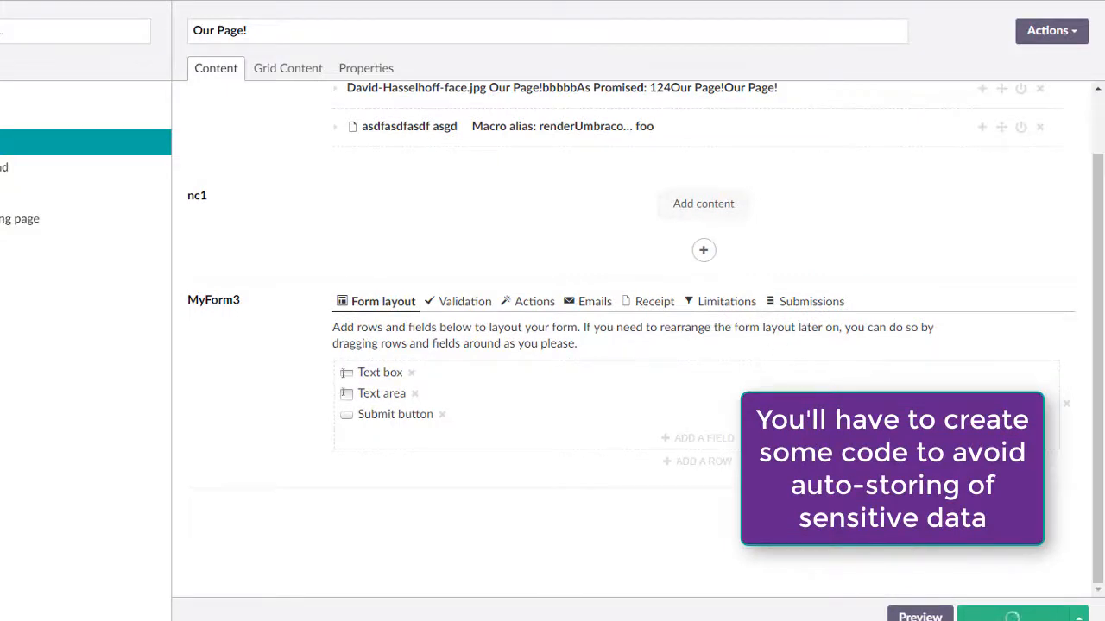
{"action": "left_click", "coordinate": [811, 301]}
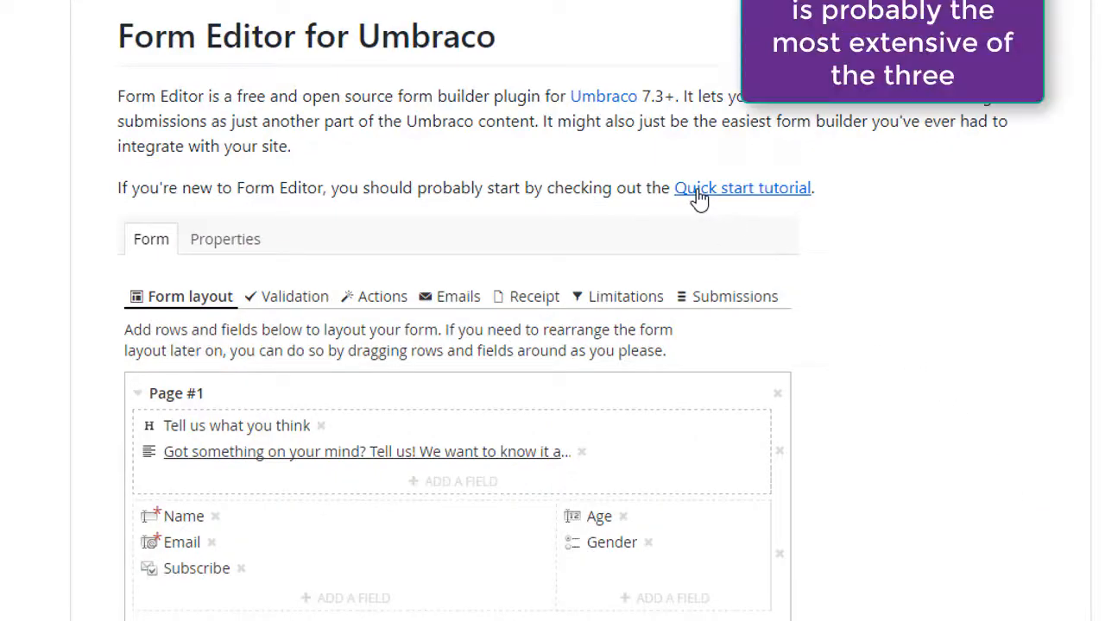
Step: Open Form Editor's QuickStart.md and read down to the complete template code
{"action": "left_click", "coordinate": [741, 187]}
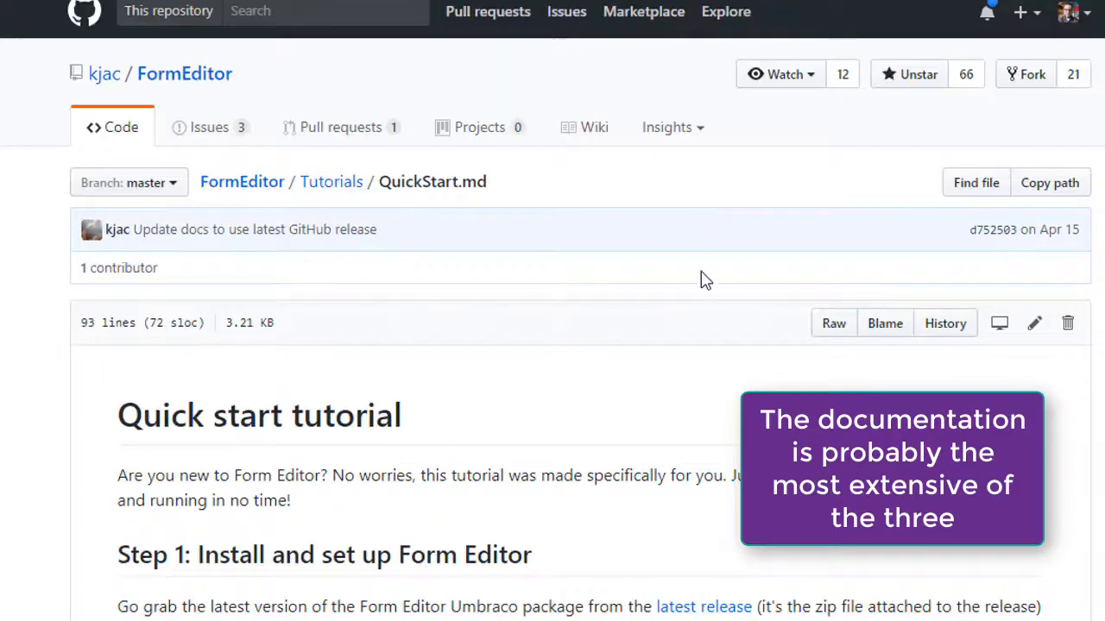
{"action": "scroll", "scroll_direction": "down", "scroll_amount": 3}
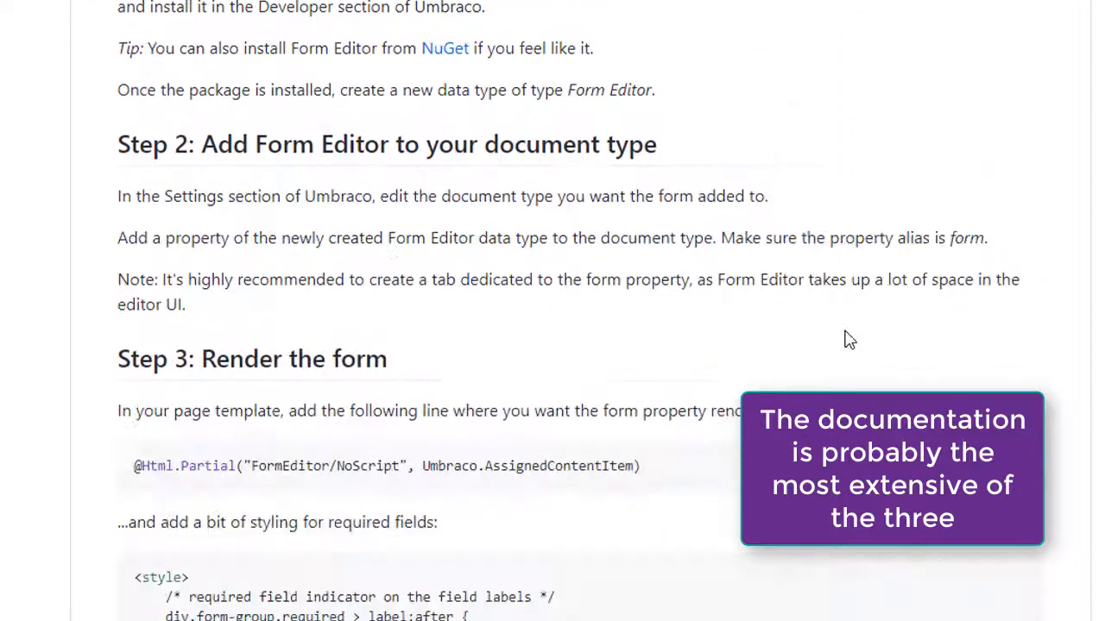
{"action": "scroll", "scroll_direction": "down", "scroll_amount": 3}
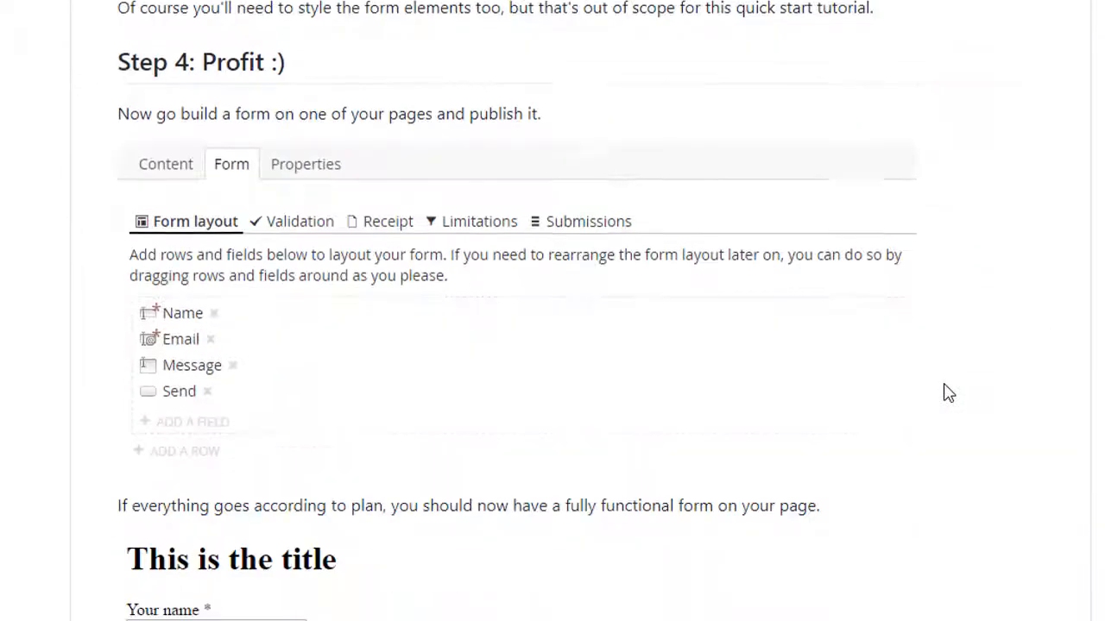
{"action": "scroll", "scroll_direction": "down", "scroll_amount": 3}
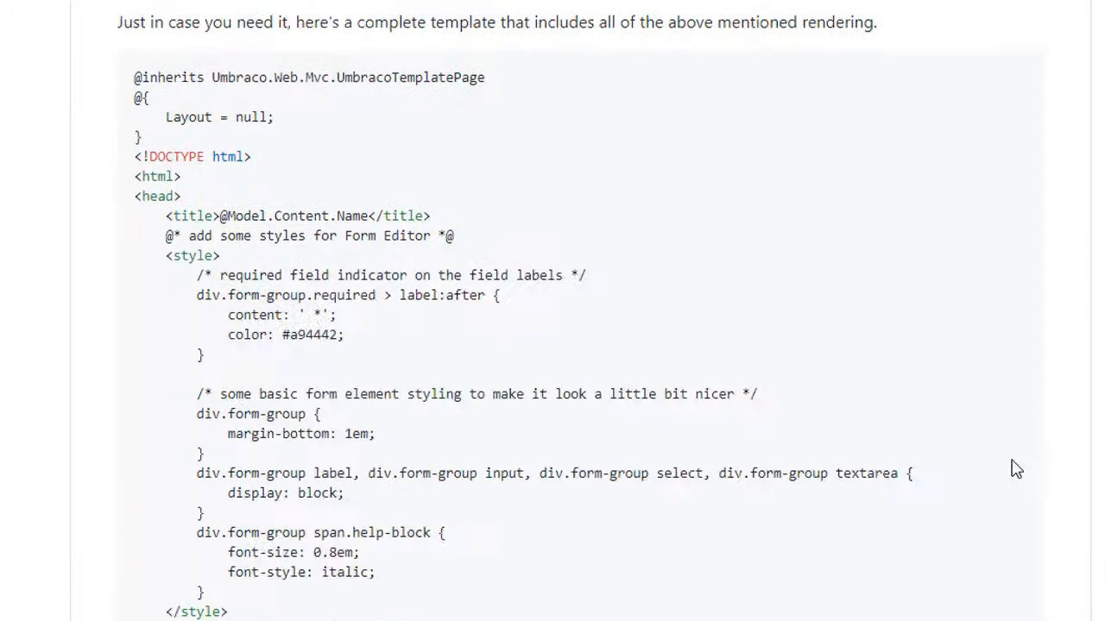
{"action": "scroll", "scroll_direction": "down", "scroll_amount": 3}
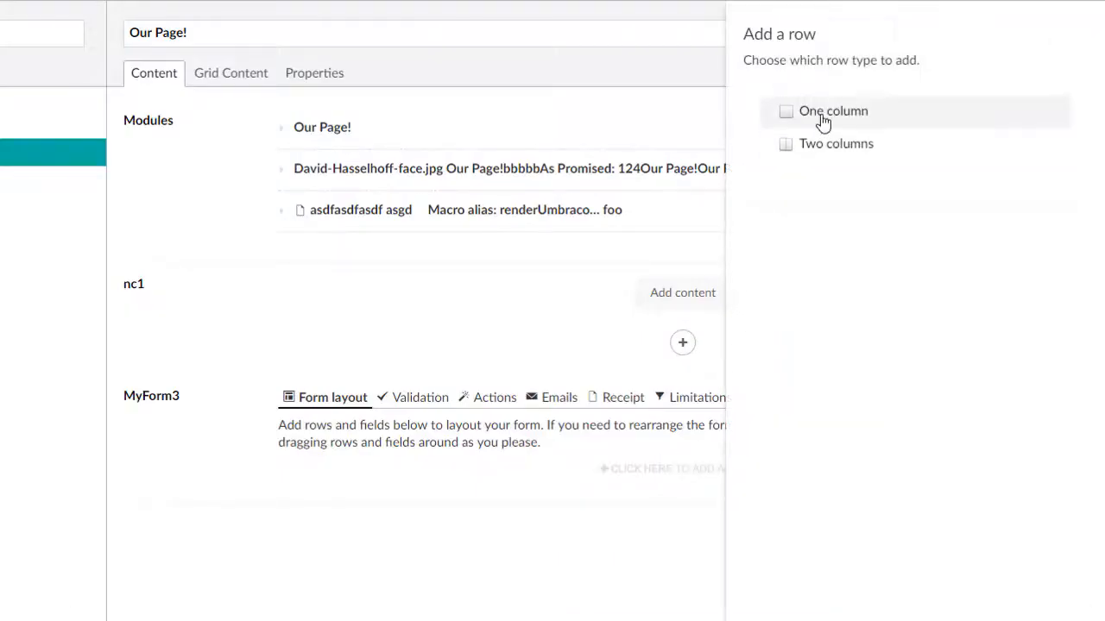
Step: Add a one-column row with Text box, Email address and Submit button, then view Limitations
{"action": "left_click", "coordinate": [832, 110]}
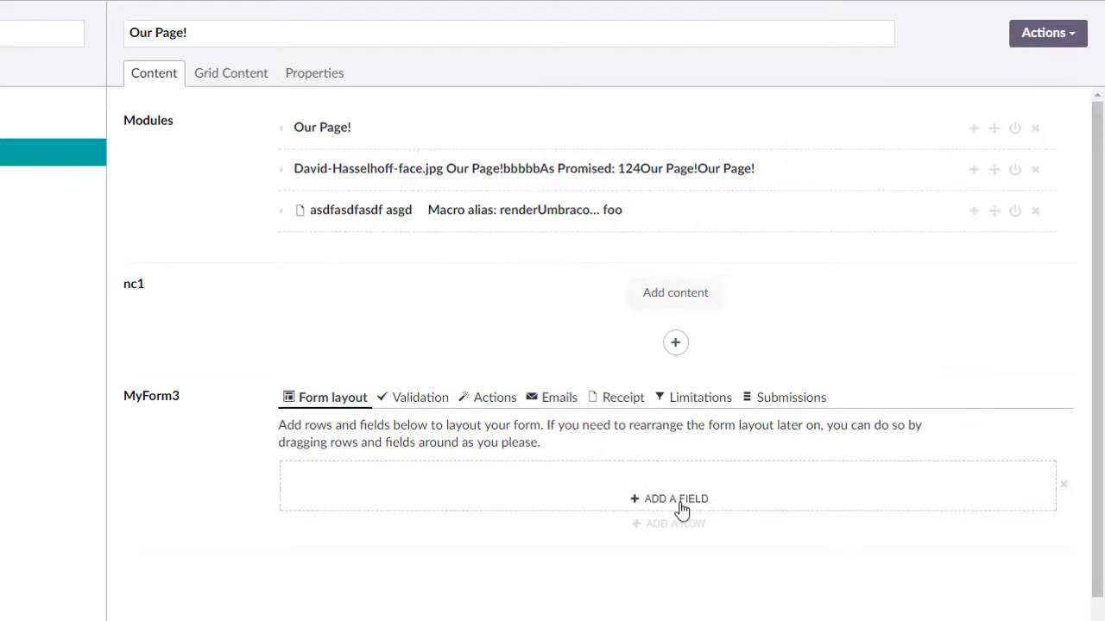
{"action": "left_click", "coordinate": [675, 499]}
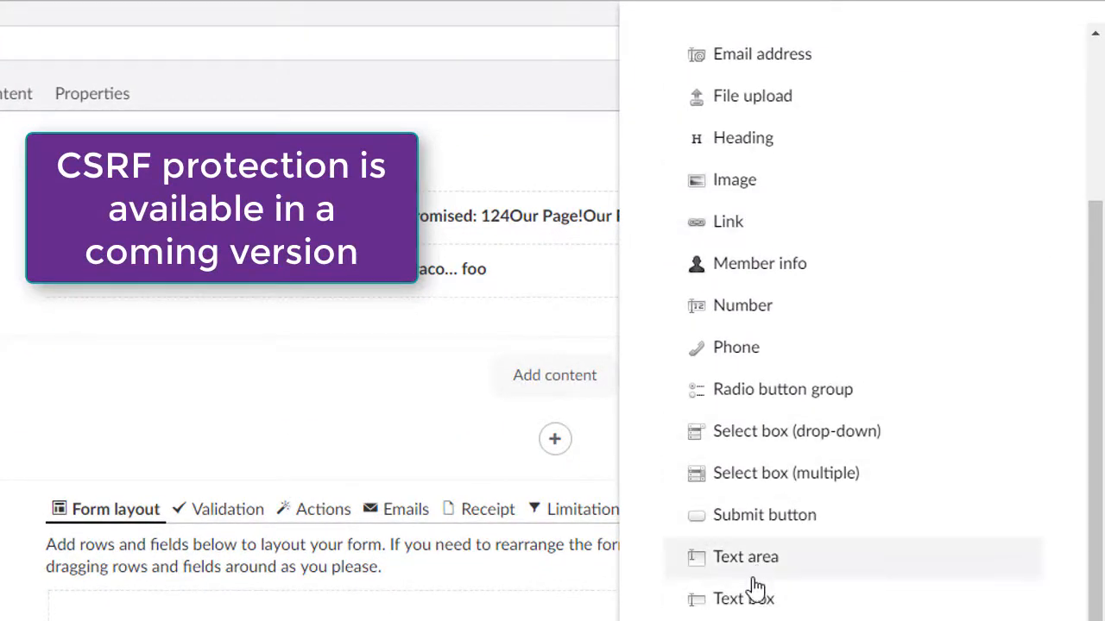
{"action": "left_click", "coordinate": [743, 598]}
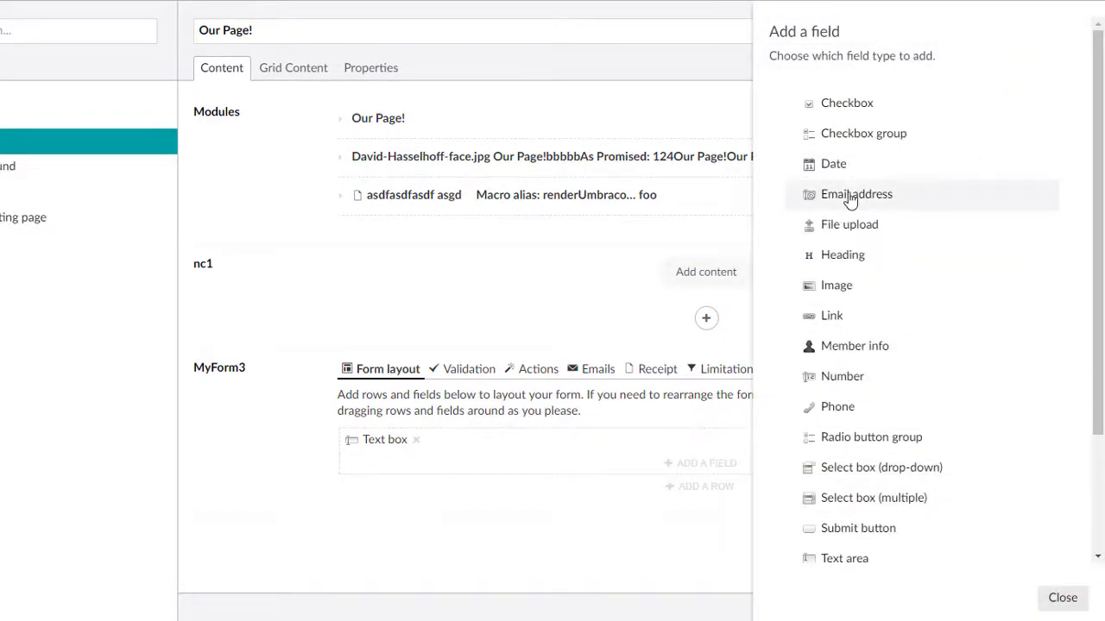
{"action": "left_click", "coordinate": [856, 194]}
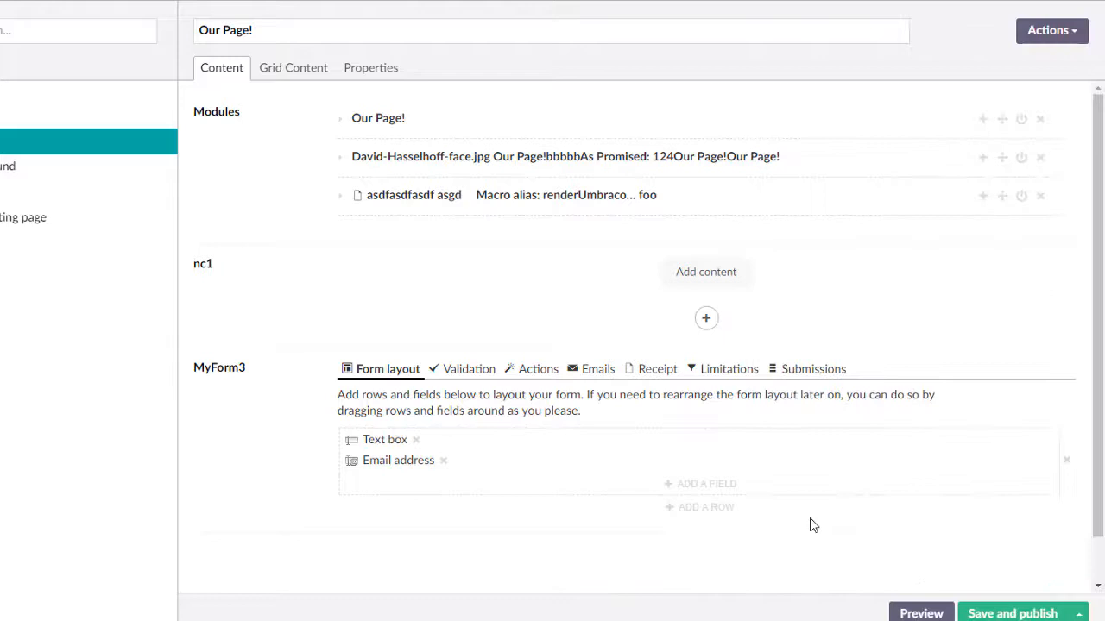
{"action": "left_click", "coordinate": [706, 484]}
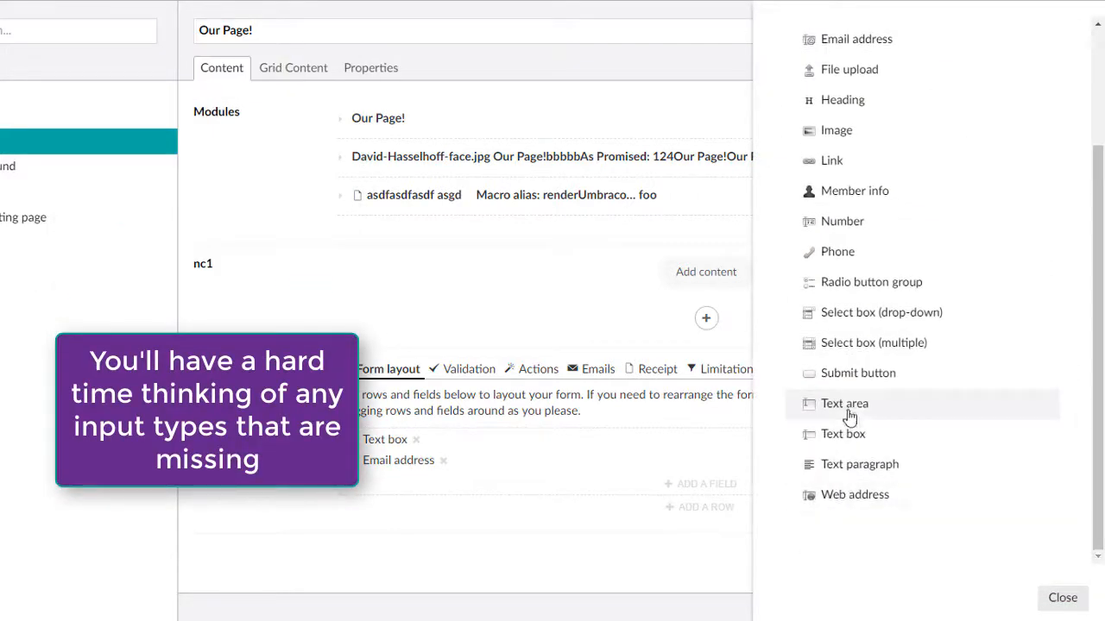
{"action": "left_click", "coordinate": [858, 373]}
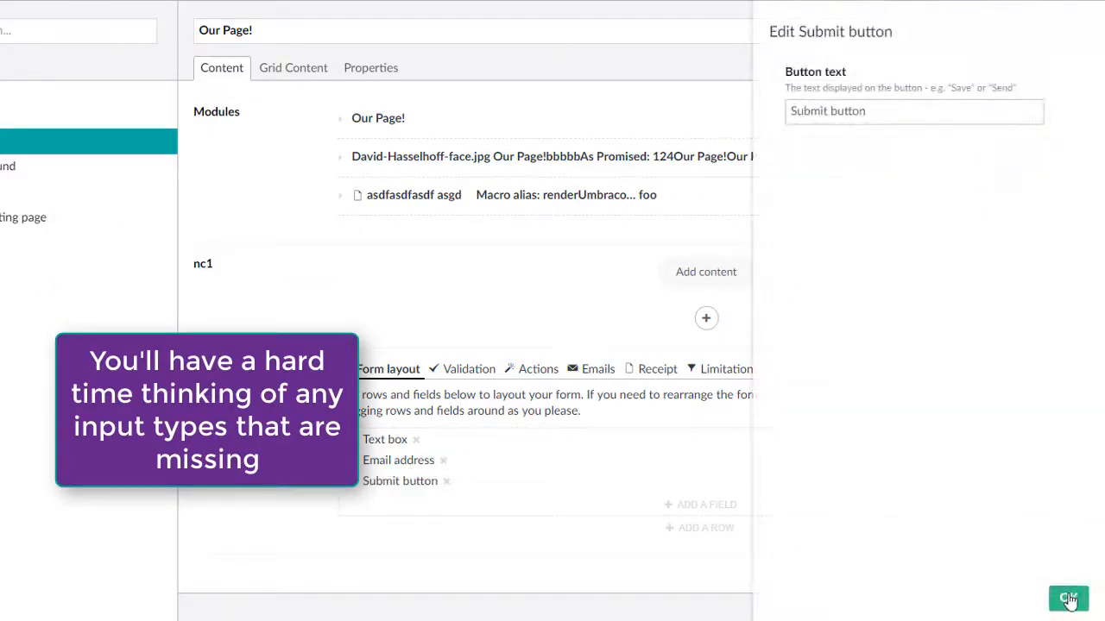
{"action": "left_click", "coordinate": [1068, 598]}
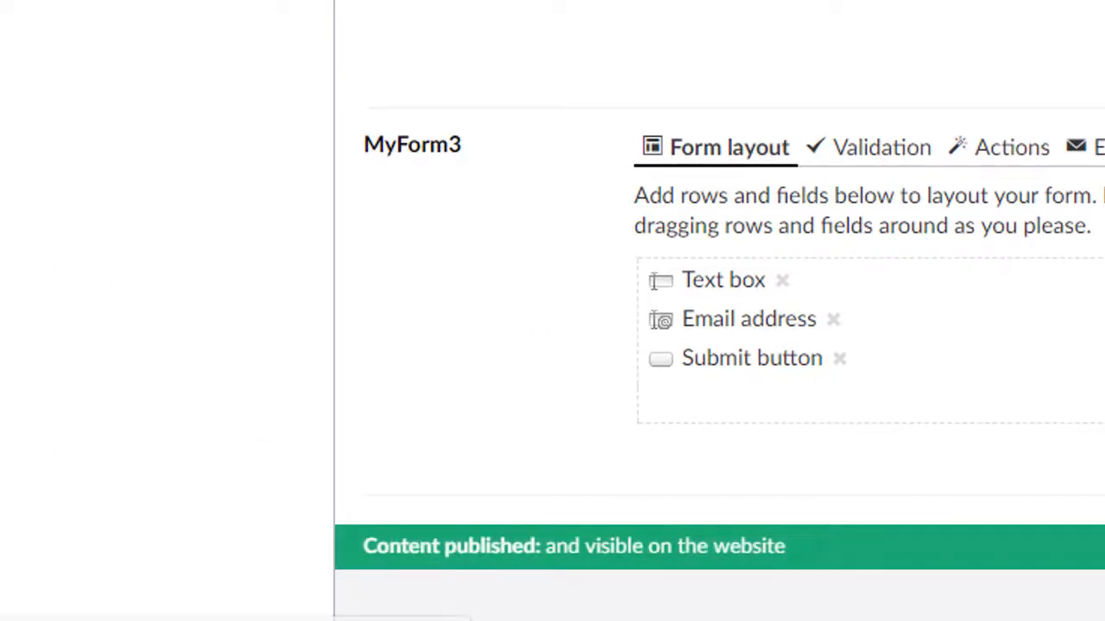
{"action": "left_click", "coordinate": [677, 253]}
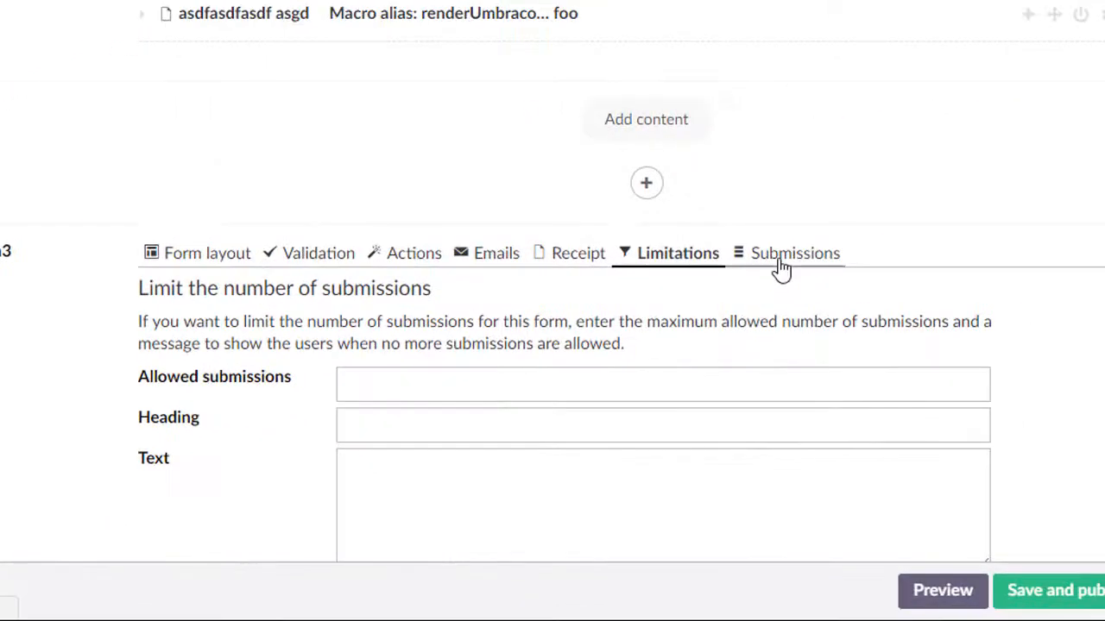
Step: View MyForm3's submissions, then add a validation using the Field is empty rule
{"action": "left_click", "coordinate": [793, 253]}
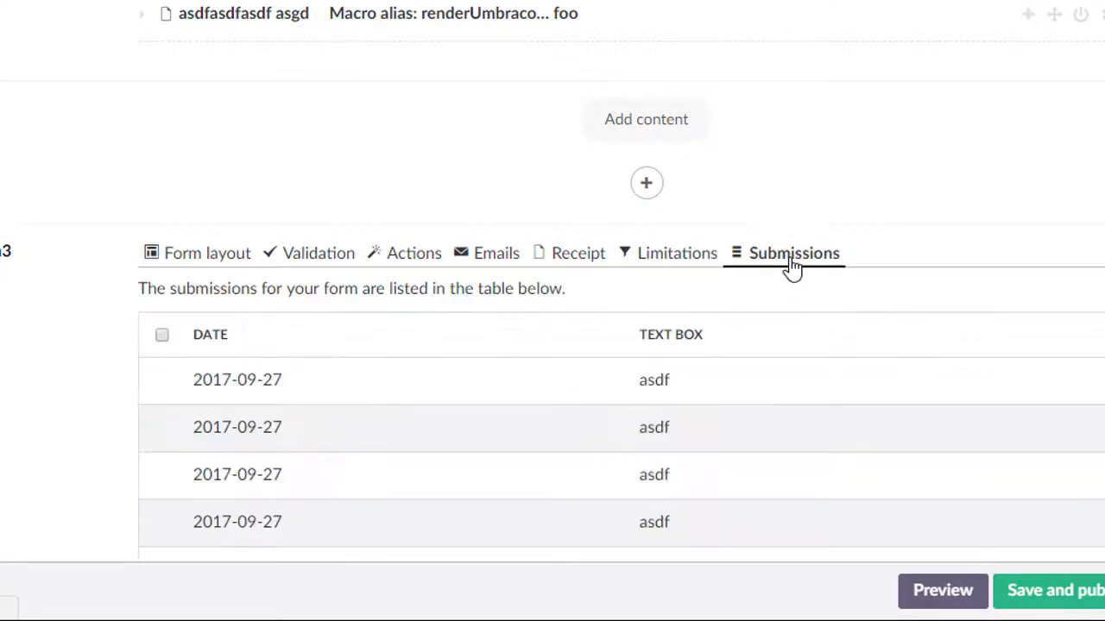
{"action": "left_click", "coordinate": [318, 253]}
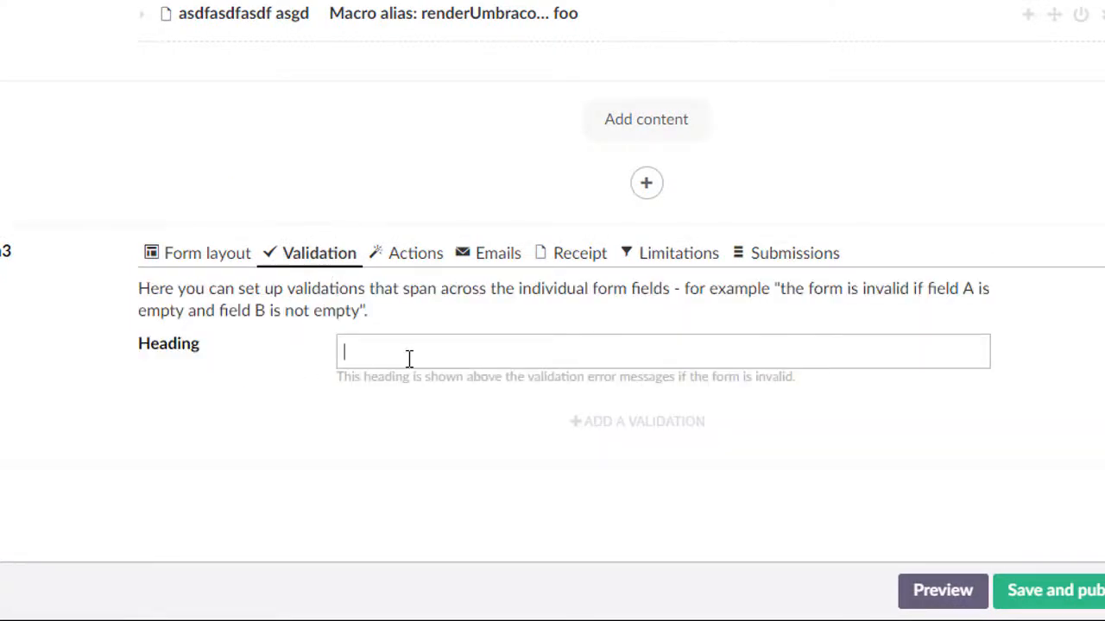
{"action": "left_click", "coordinate": [643, 421]}
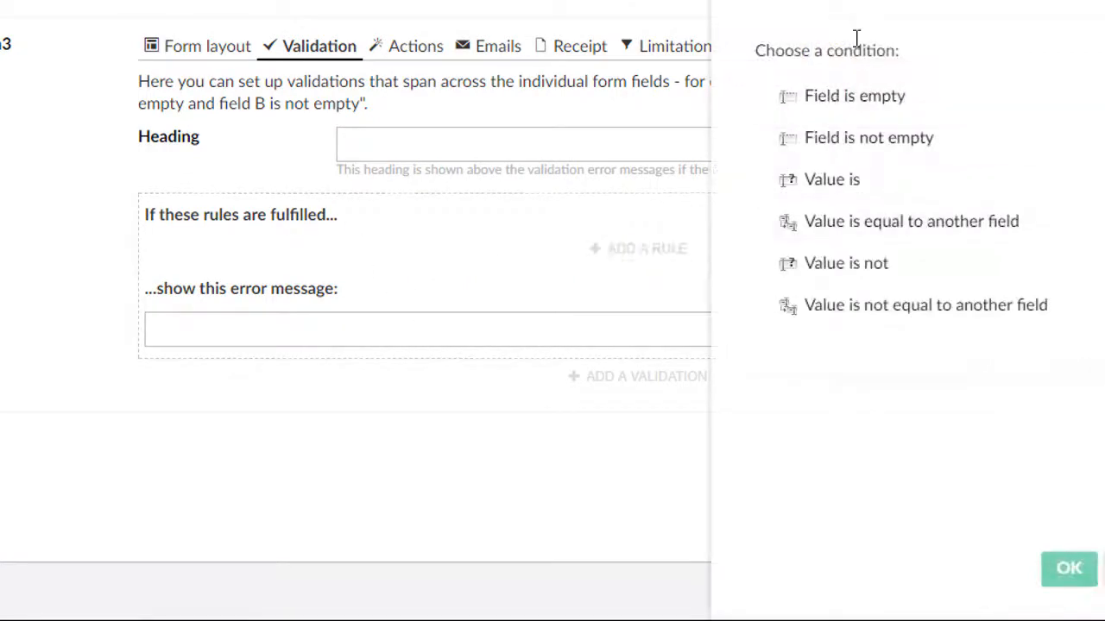
{"action": "mouse_move", "coordinate": [884, 104]}
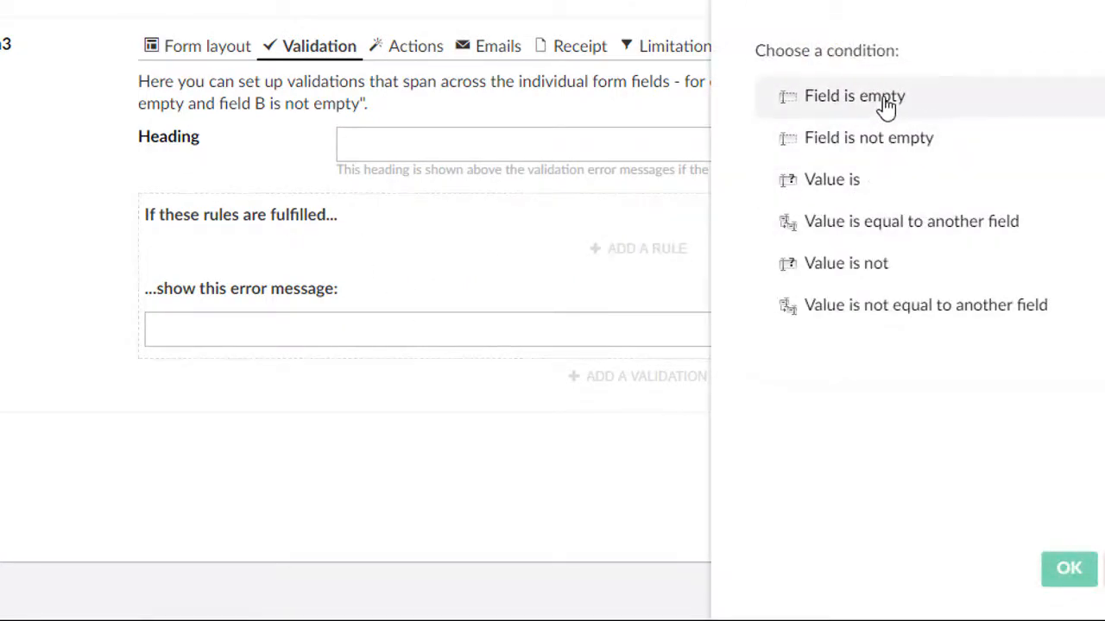
{"action": "left_click", "coordinate": [853, 96]}
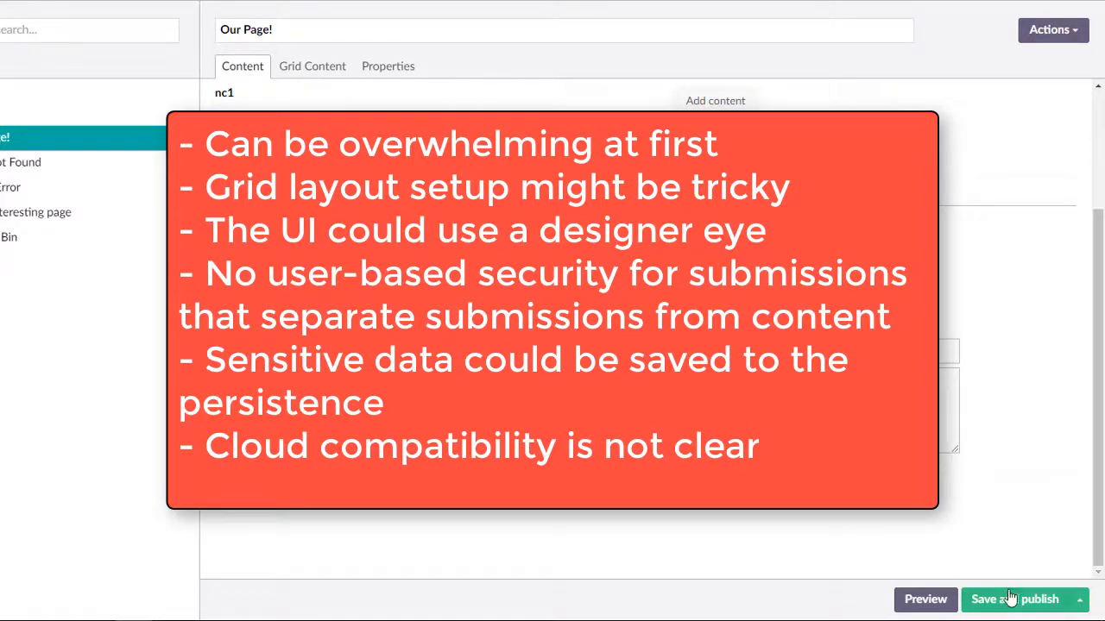
Step: Save and publish the page with MyForm3's latest changes
{"action": "left_click", "coordinate": [1014, 599]}
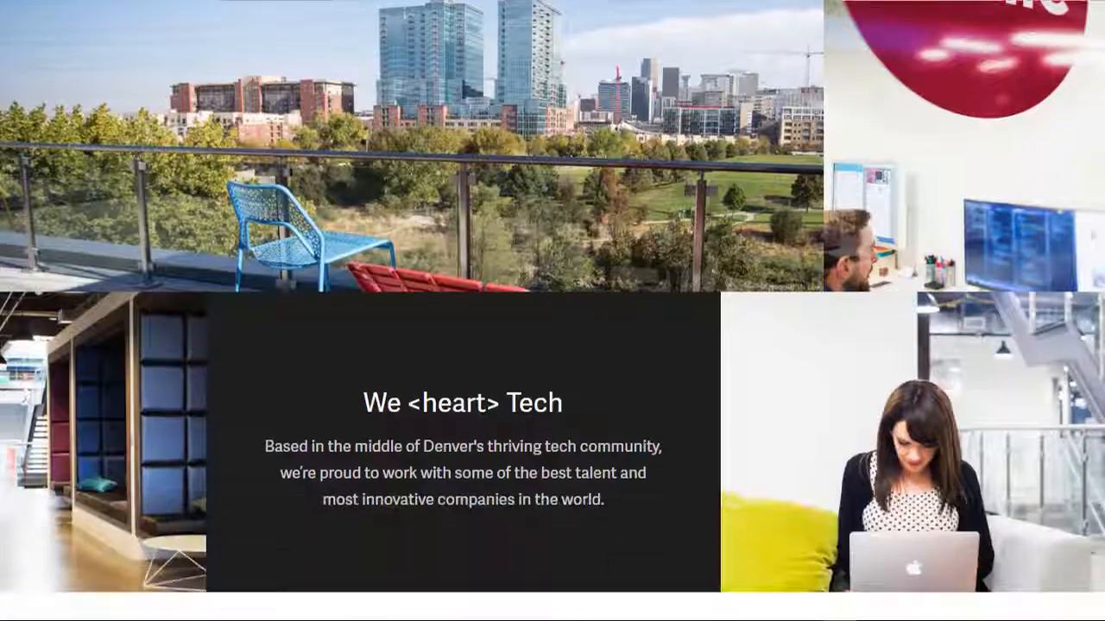
Step: Scroll the Tonic page down to the footer's office details, Denver map and contact form
{"action": "scroll", "scroll_direction": "down", "scroll_amount": 3}
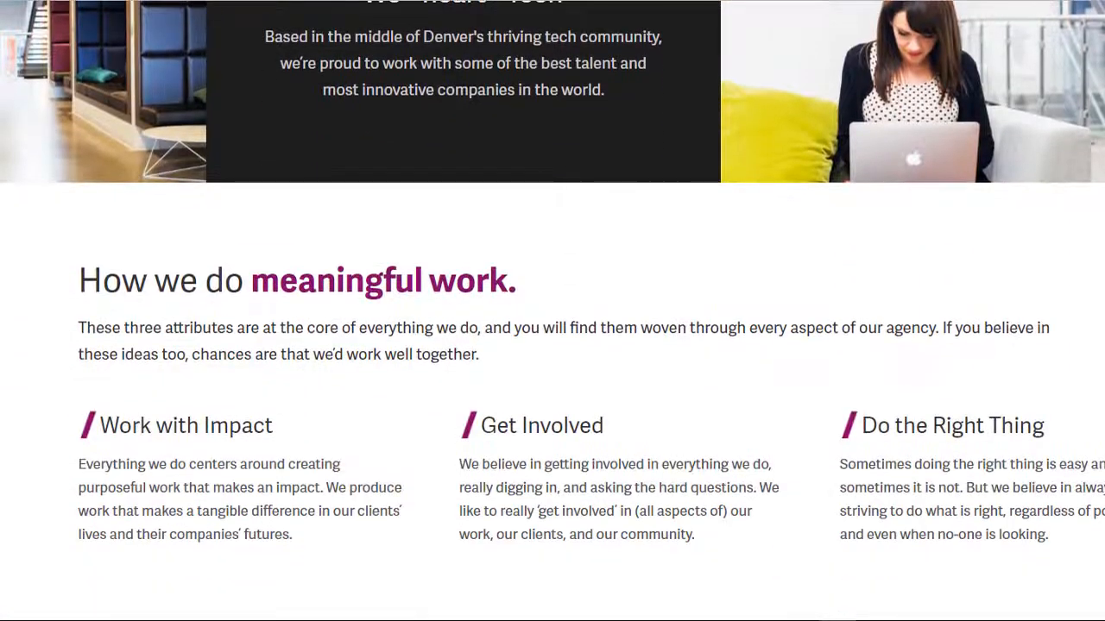
{"action": "scroll", "scroll_direction": "down", "scroll_amount": 3}
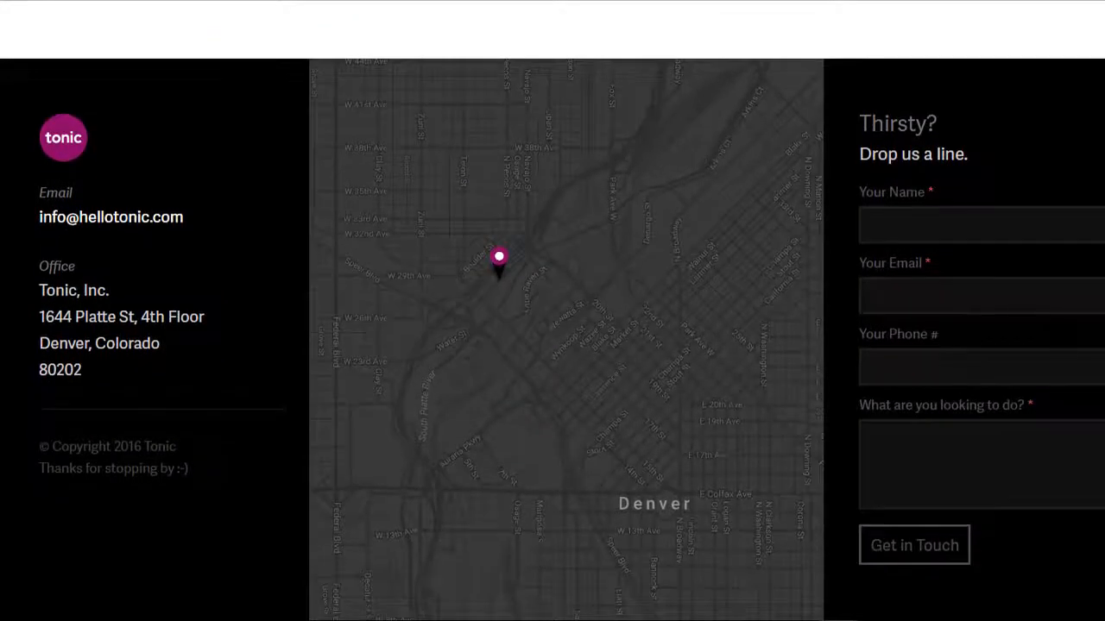